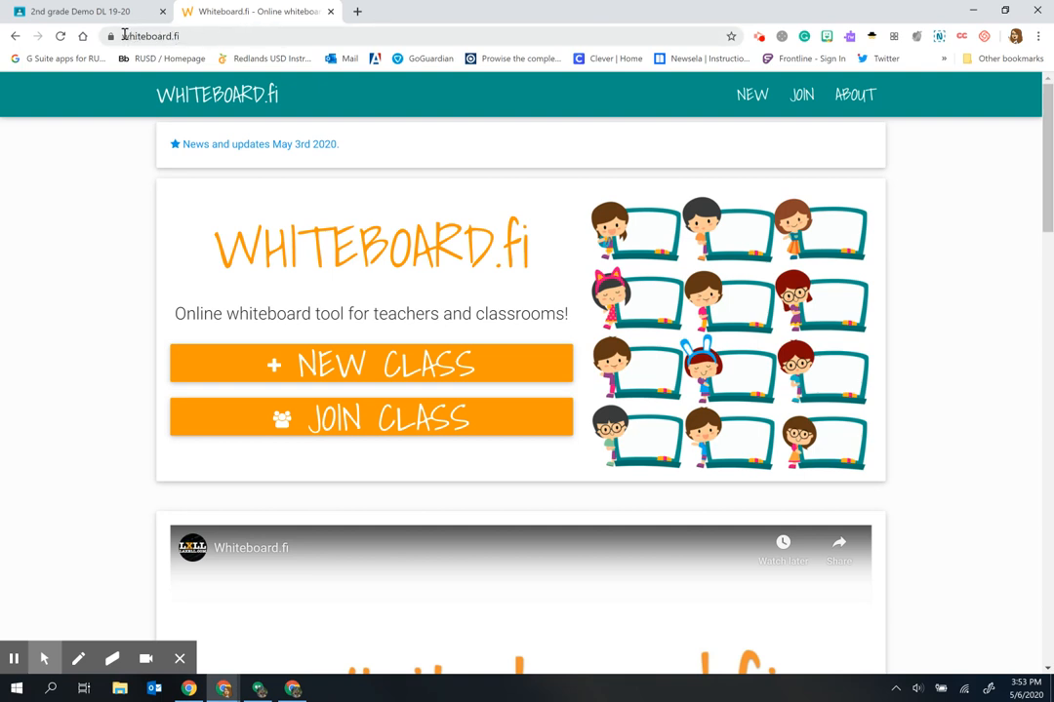
Step: Start a new Whiteboard.fi class with the teacher name 'howe' filled from the remembered suggestion
{"action": "left_click", "coordinate": [148, 35]}
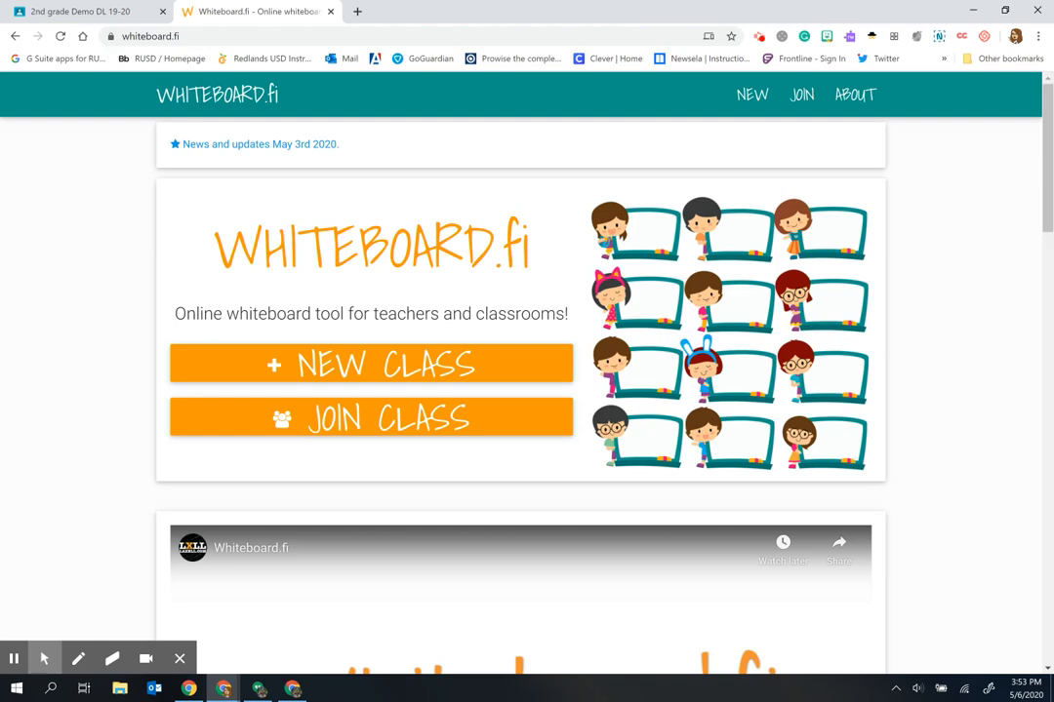
{"action": "mouse_move", "coordinate": [173, 367]}
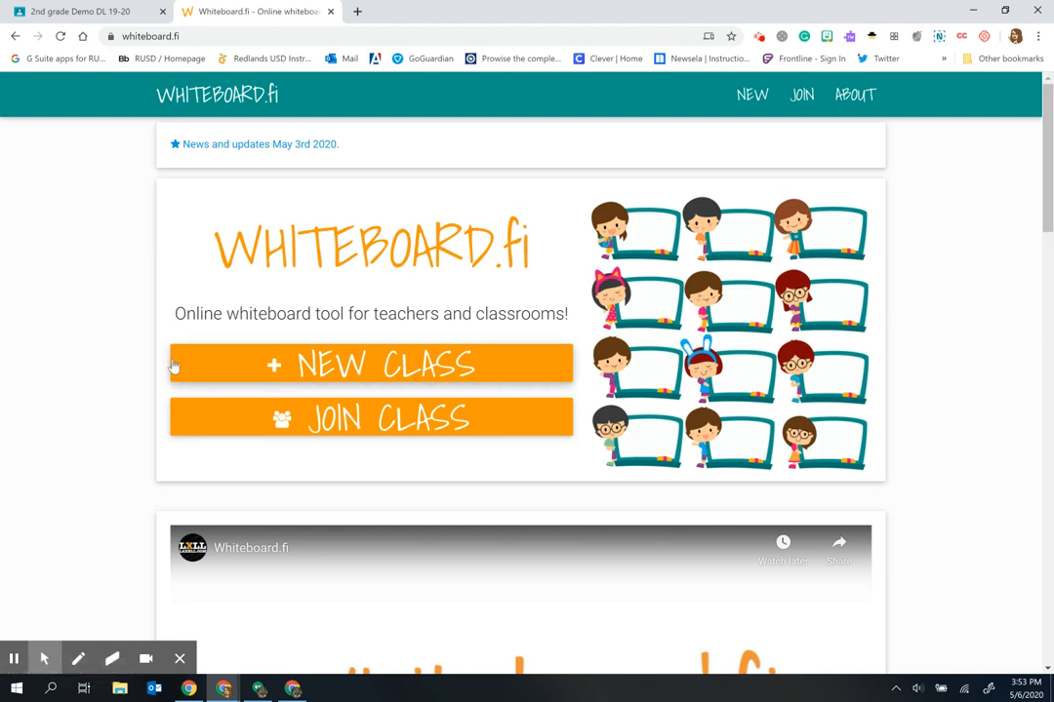
{"action": "left_click", "coordinate": [375, 365]}
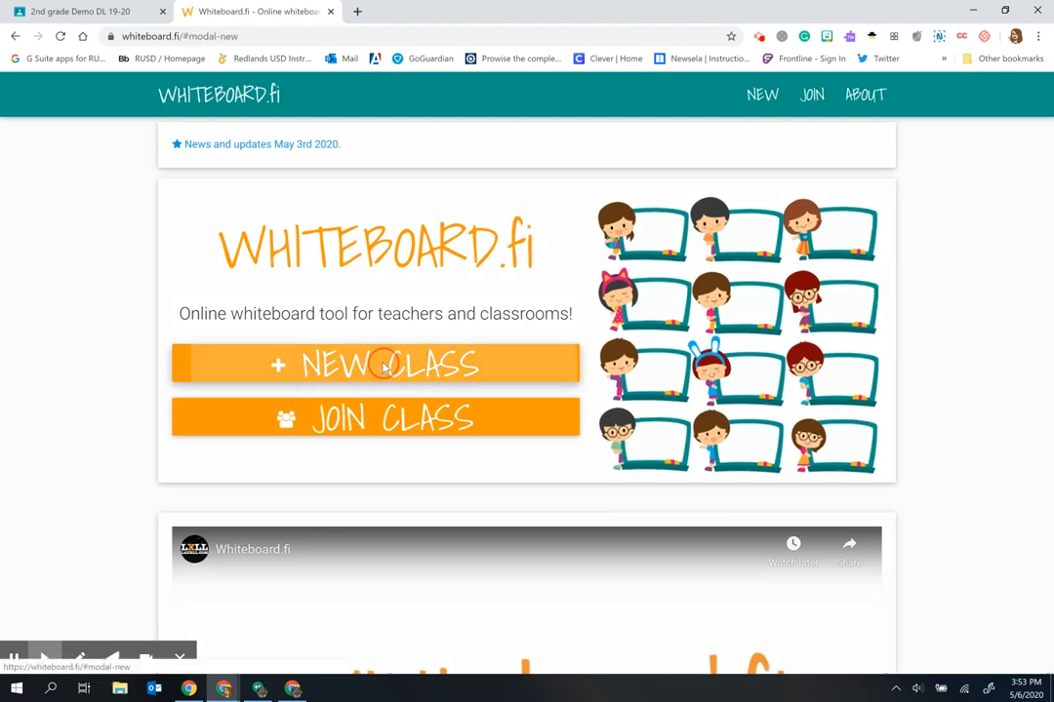
{"action": "left_click", "coordinate": [374, 365]}
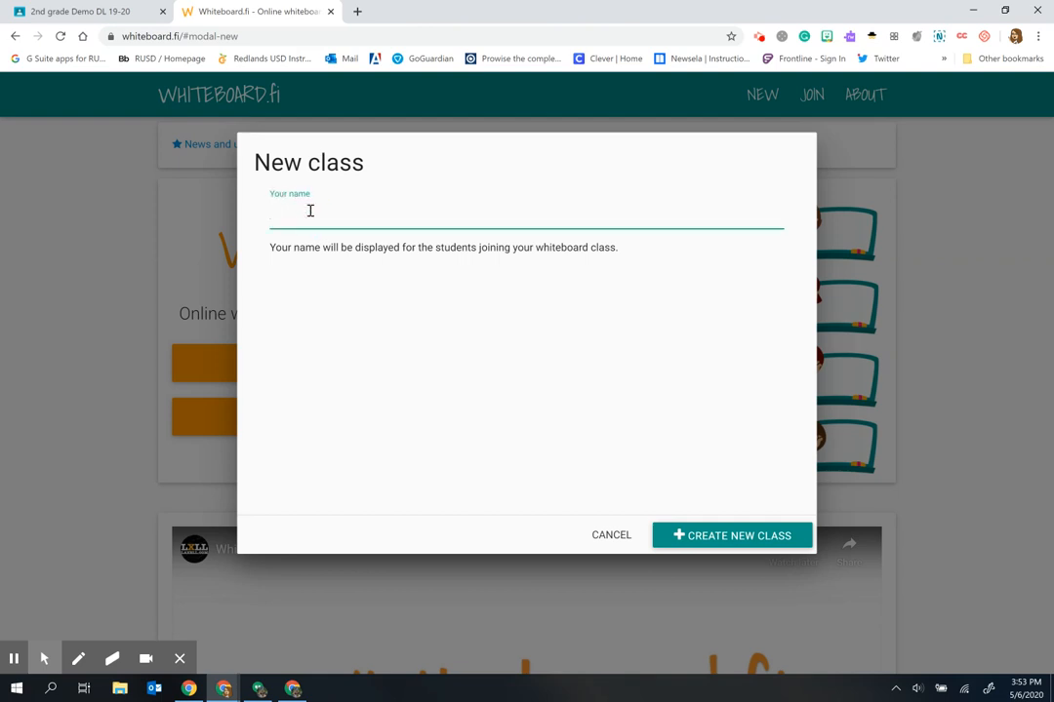
{"action": "type", "text": "howe"}
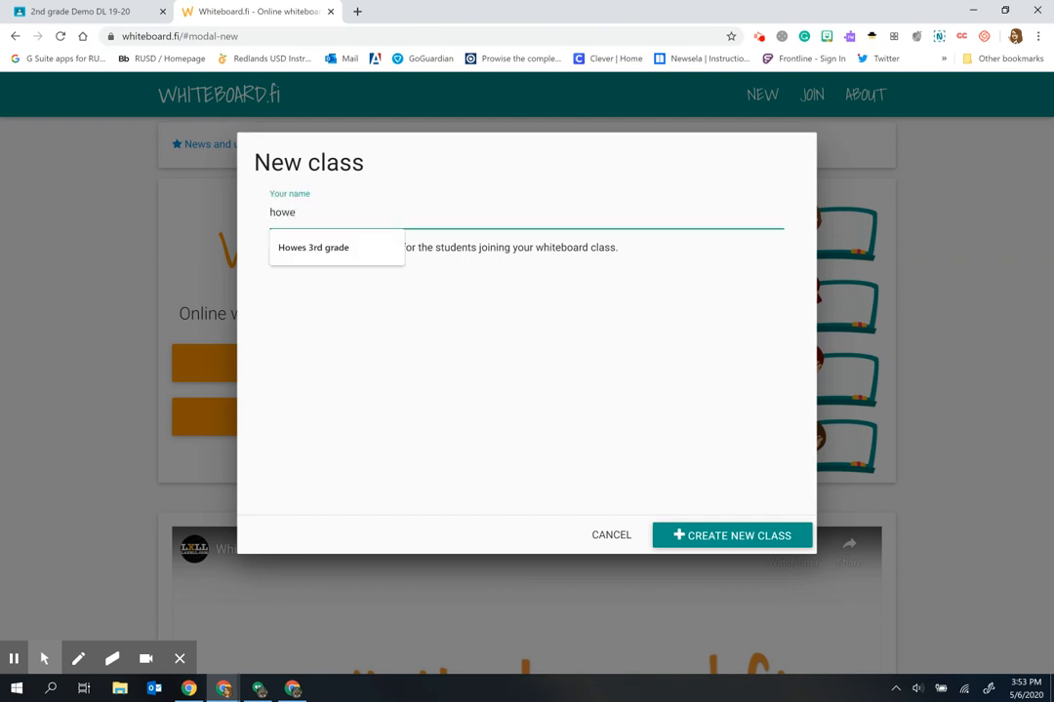
{"action": "left_click", "coordinate": [312, 246]}
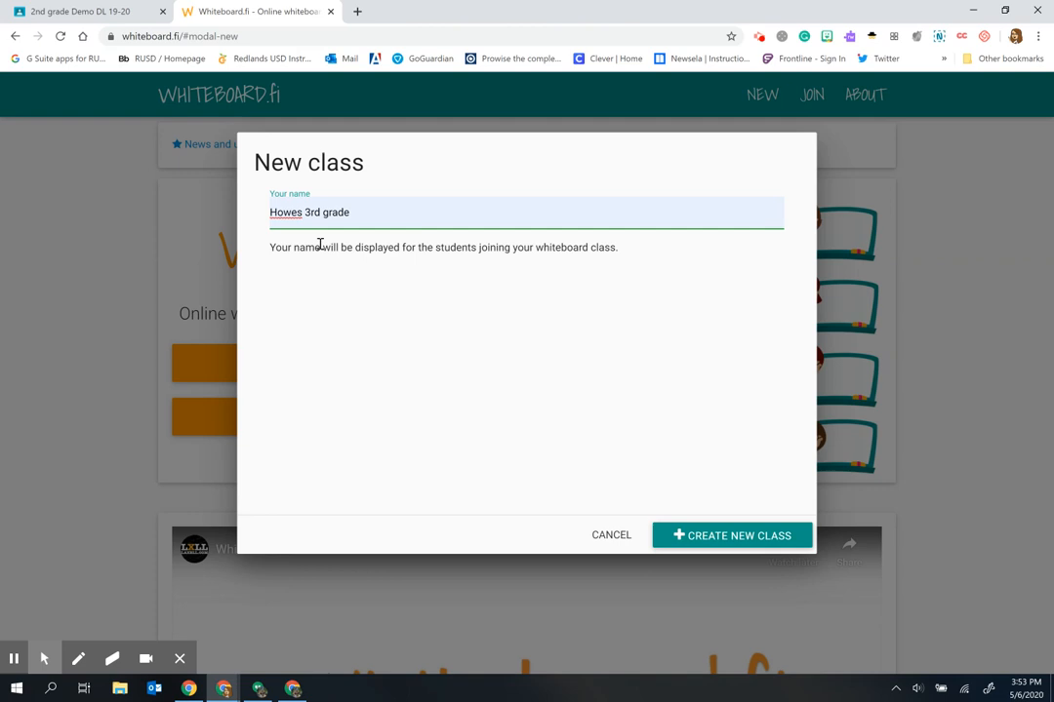
Step: Create the class so its room code and join address whiteboard.fi/f93 are shown
{"action": "left_click", "coordinate": [731, 535]}
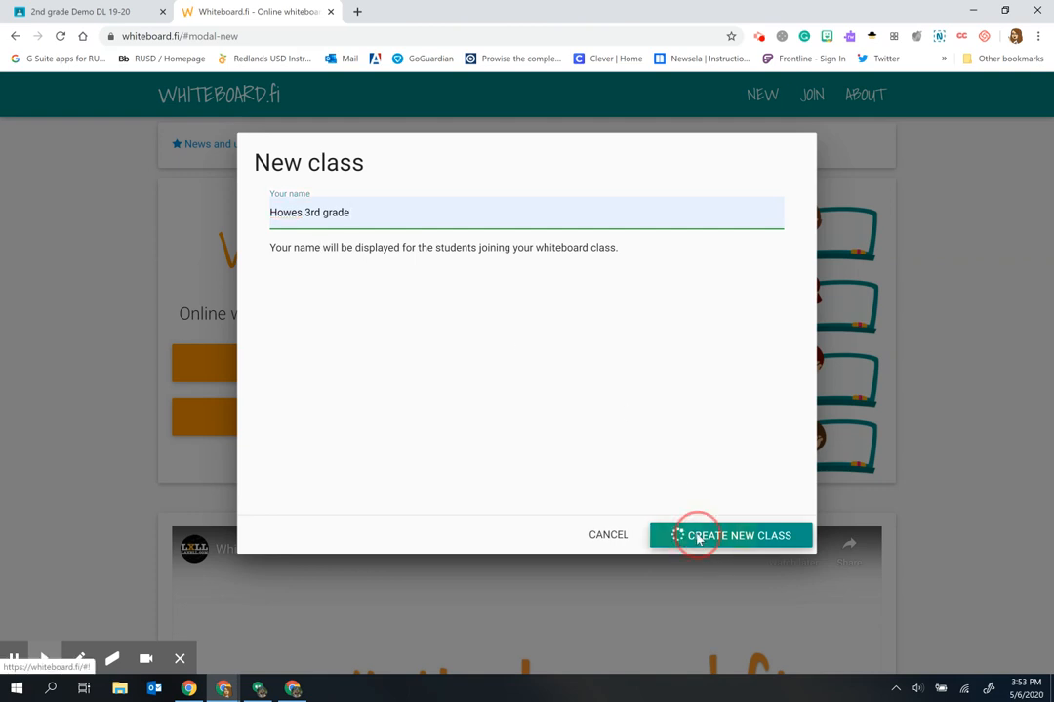
{"action": "left_click", "coordinate": [730, 535]}
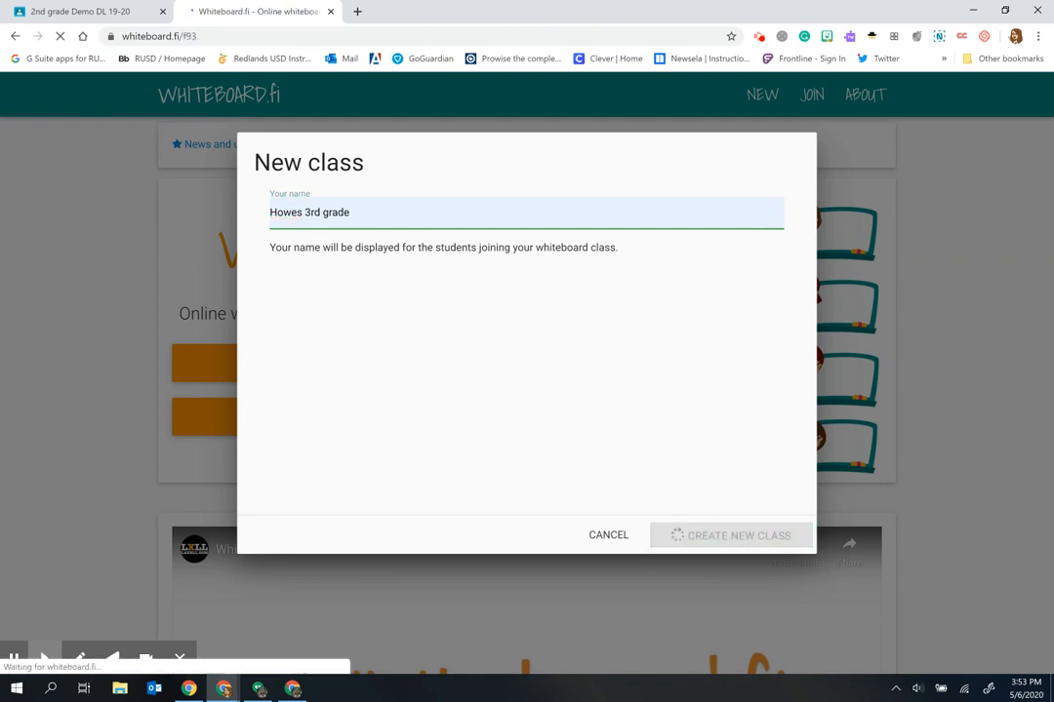
{"action": "left_click", "coordinate": [729, 535]}
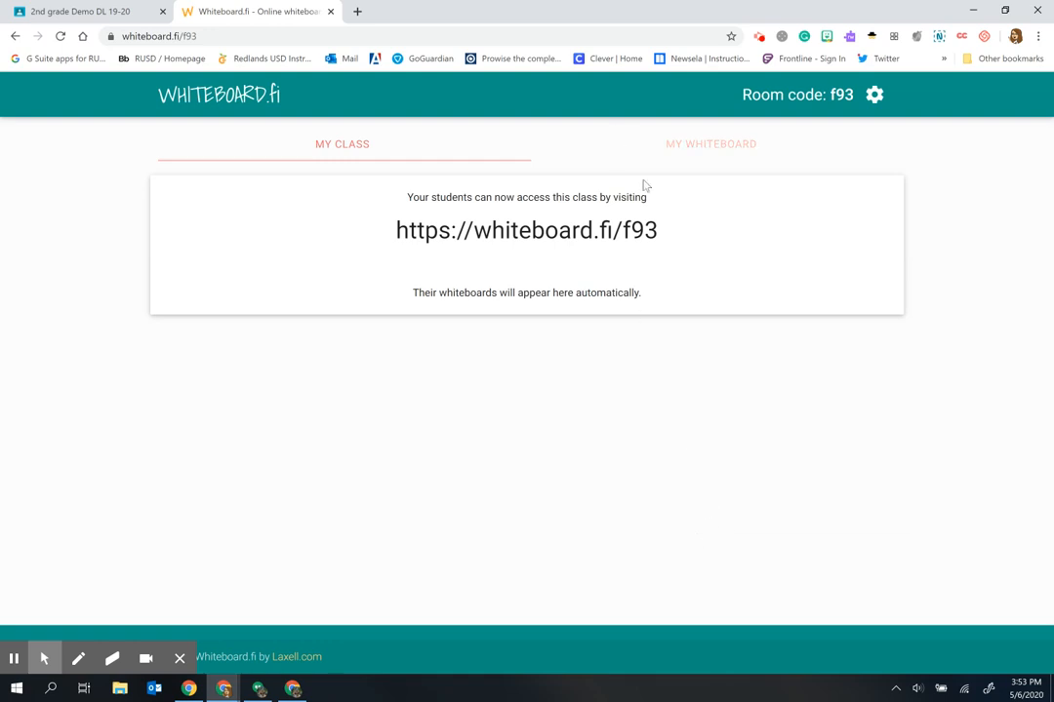
{"action": "mouse_move", "coordinate": [710, 144]}
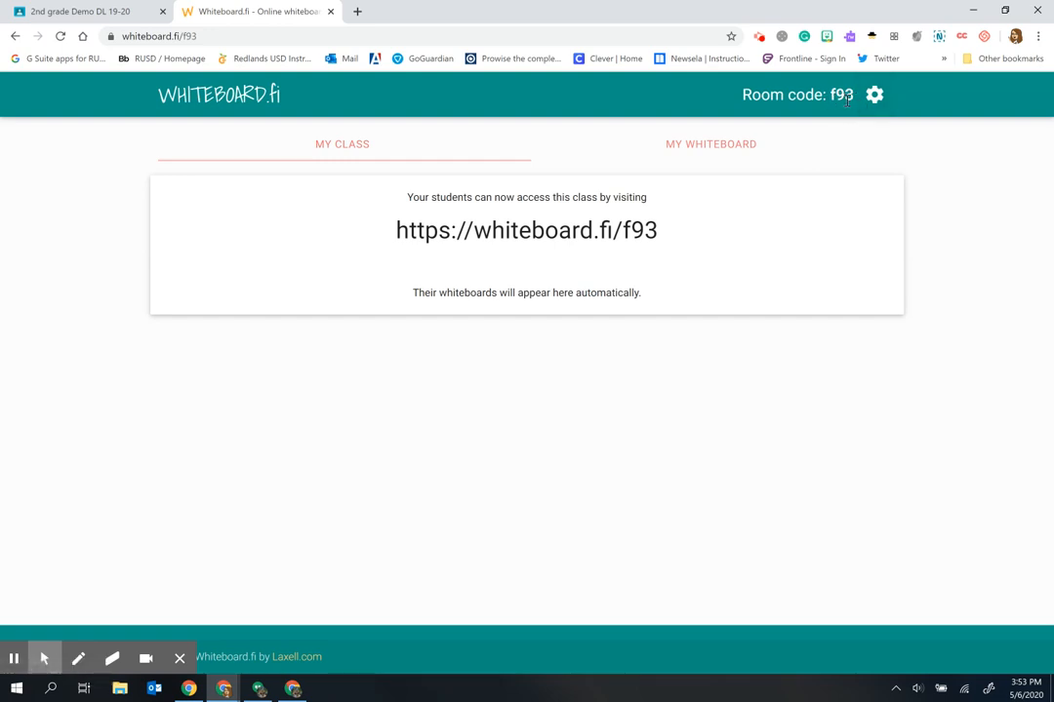
{"action": "mouse_move", "coordinate": [664, 240]}
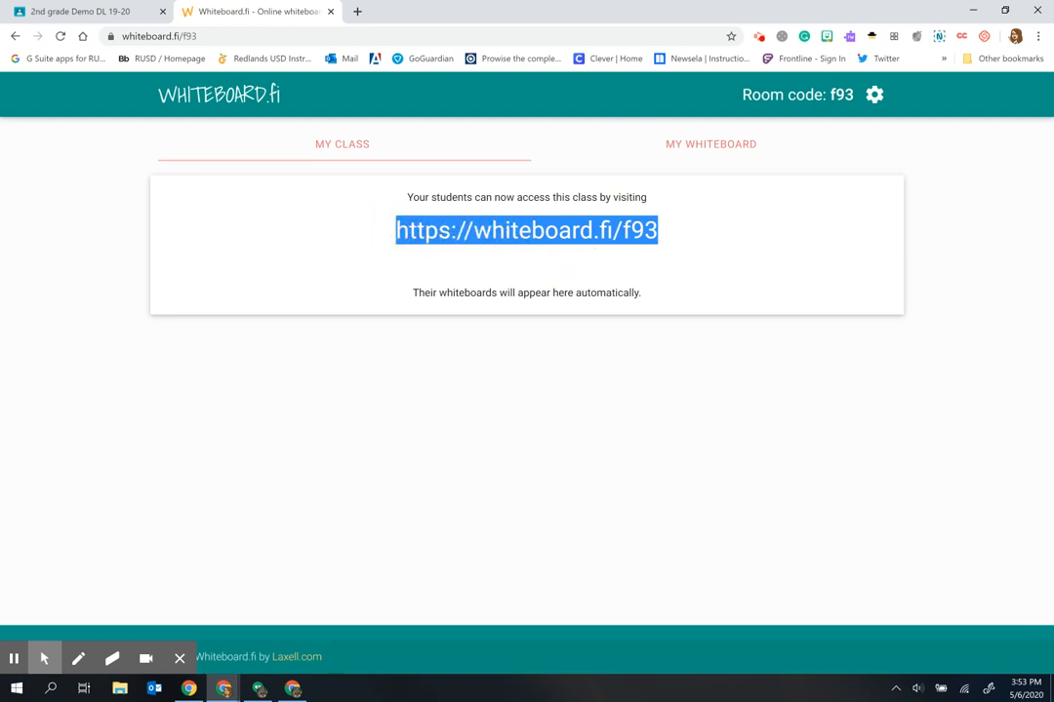
Step: Start a new assignment in the 2nd grade Demo class's Classwork in Google Classroom
{"action": "left_click", "coordinate": [82, 12]}
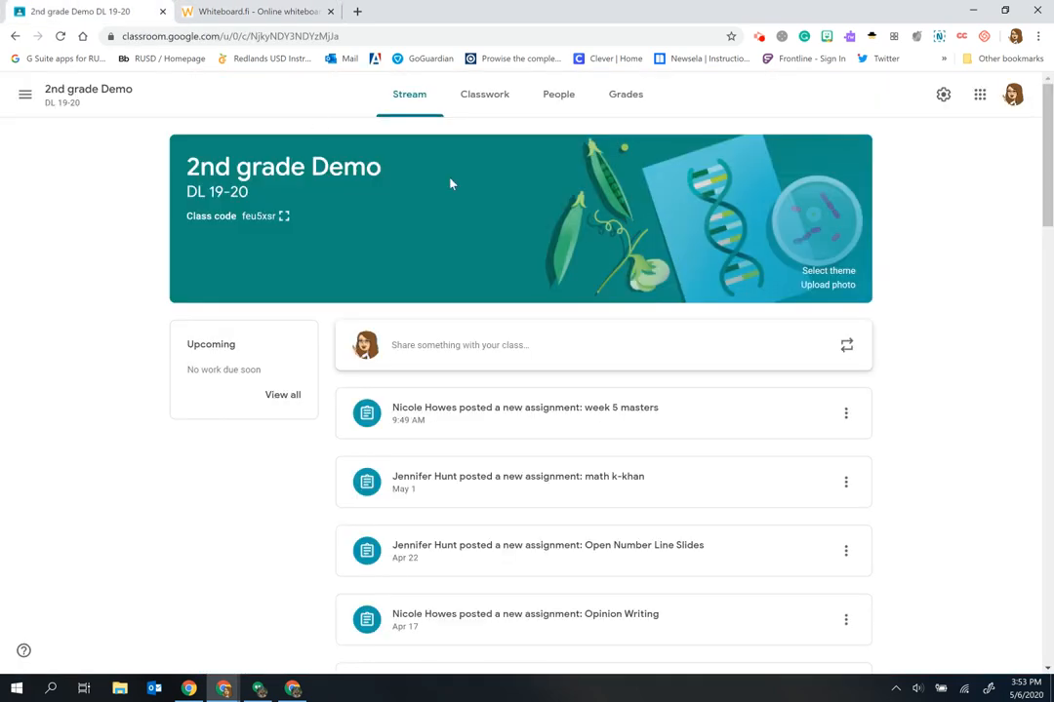
{"action": "left_click", "coordinate": [484, 93]}
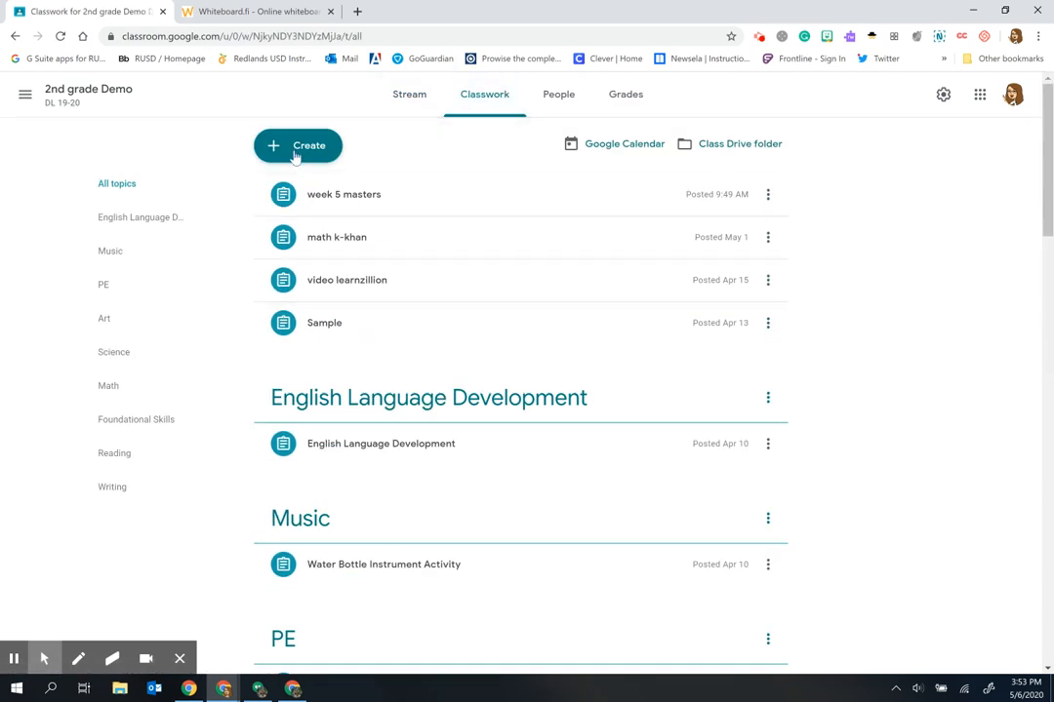
{"action": "left_click", "coordinate": [296, 144]}
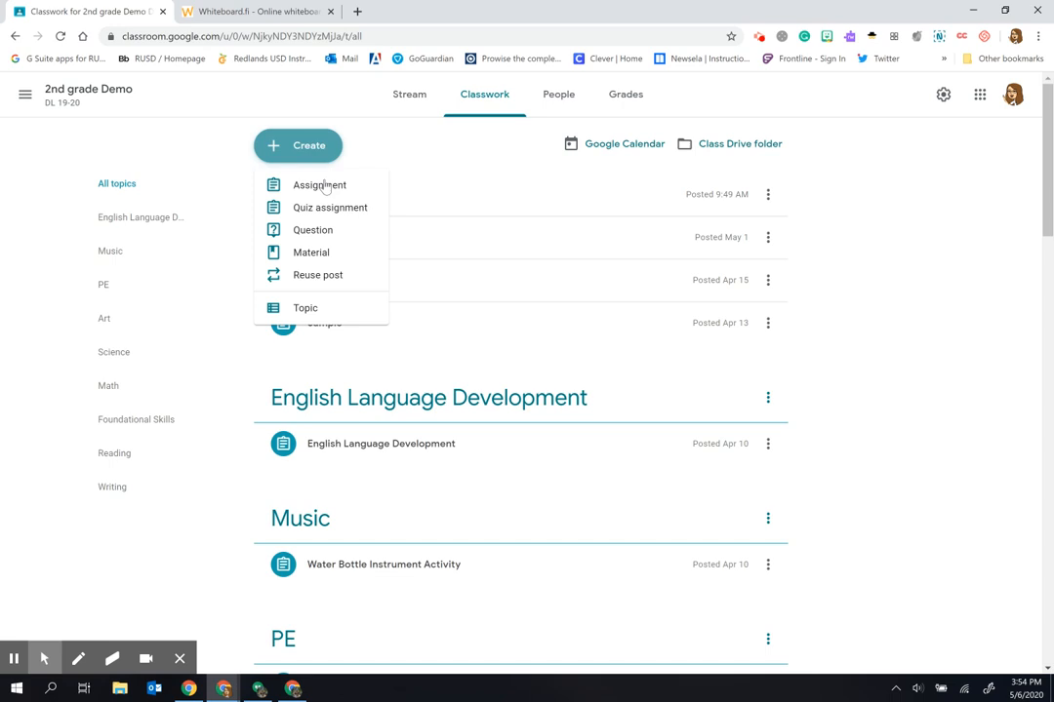
{"action": "left_click", "coordinate": [320, 184]}
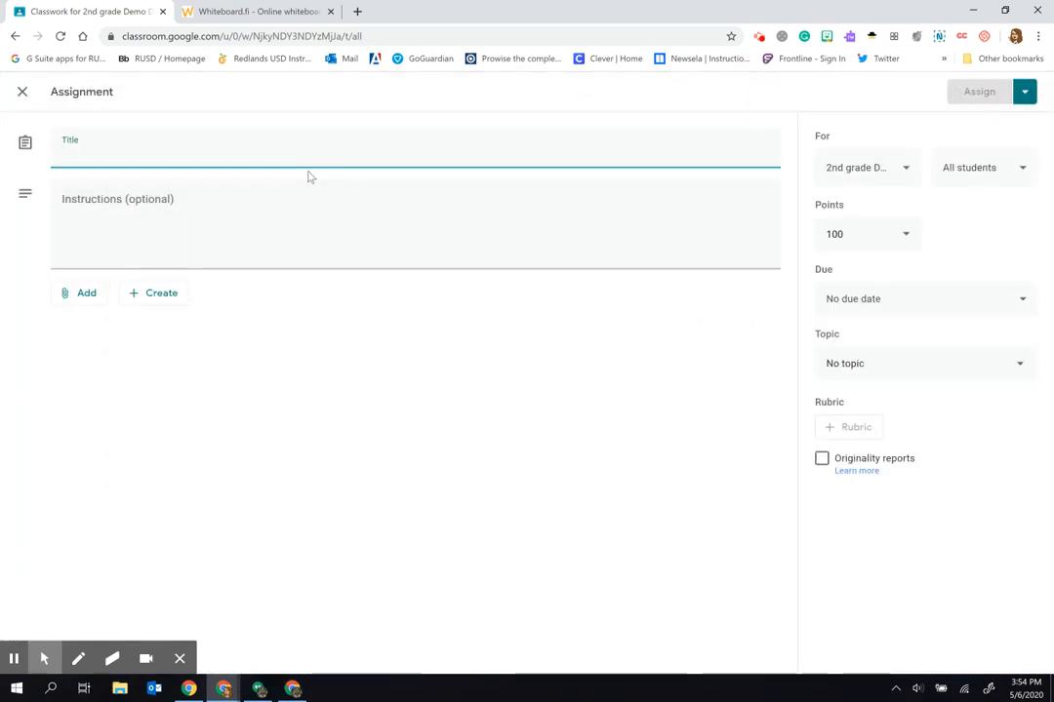
Step: Title the assignment 'Math whiteboard' with instructions to show your work
{"action": "type", "text": "Math whiteboard"}
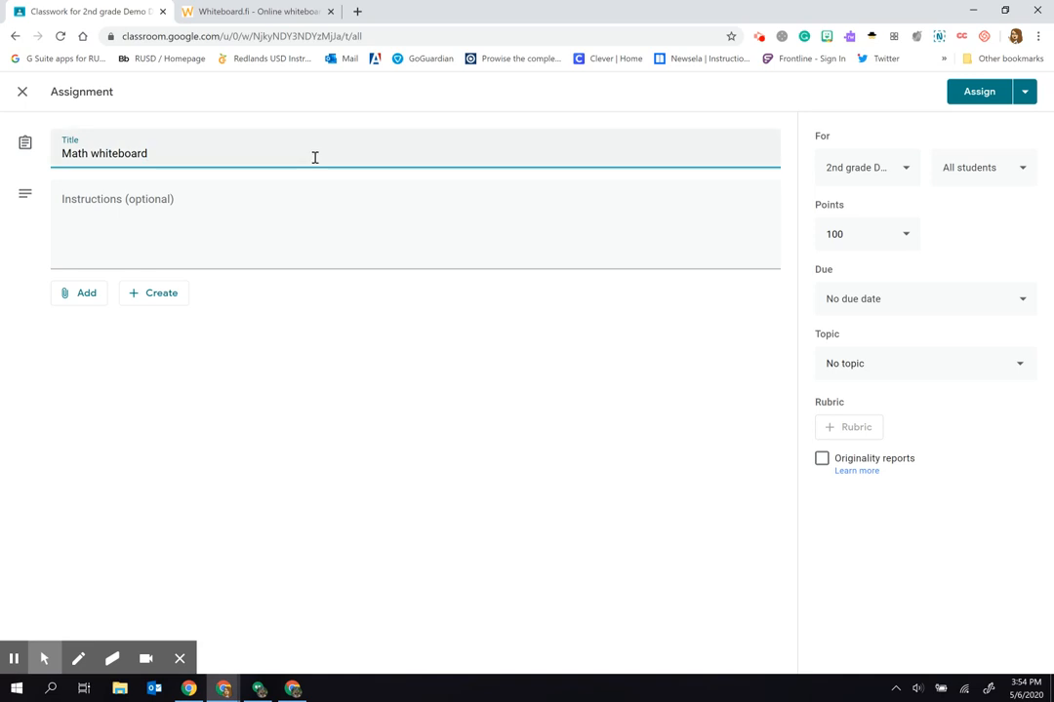
{"action": "type", "text": "s"}
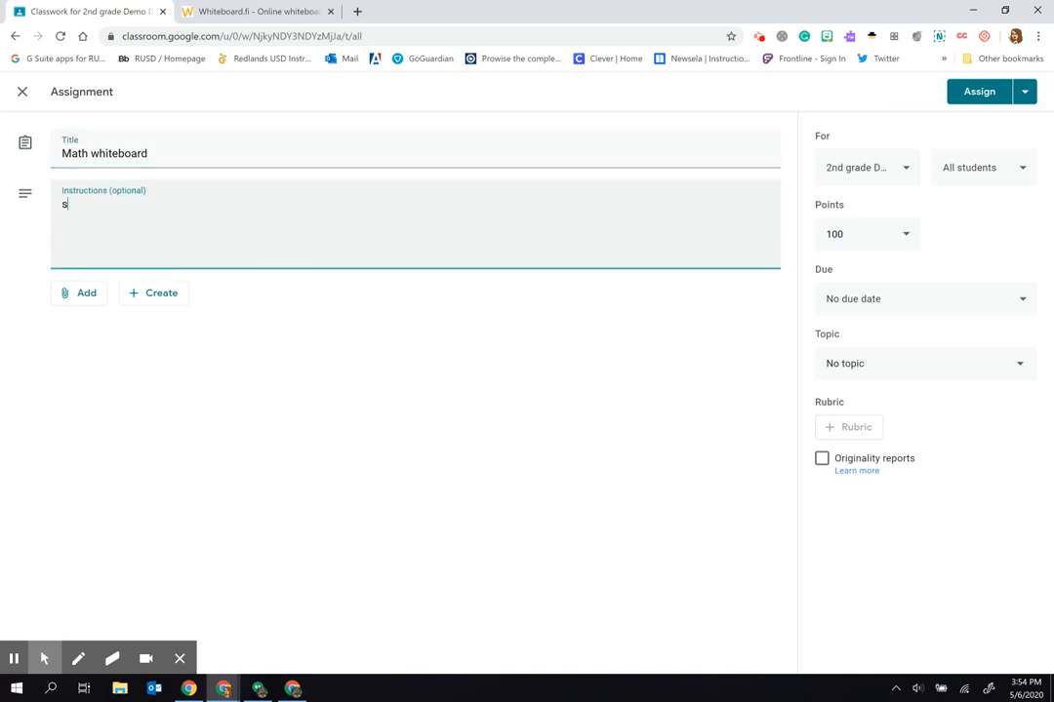
{"action": "type", "text": "how your work"}
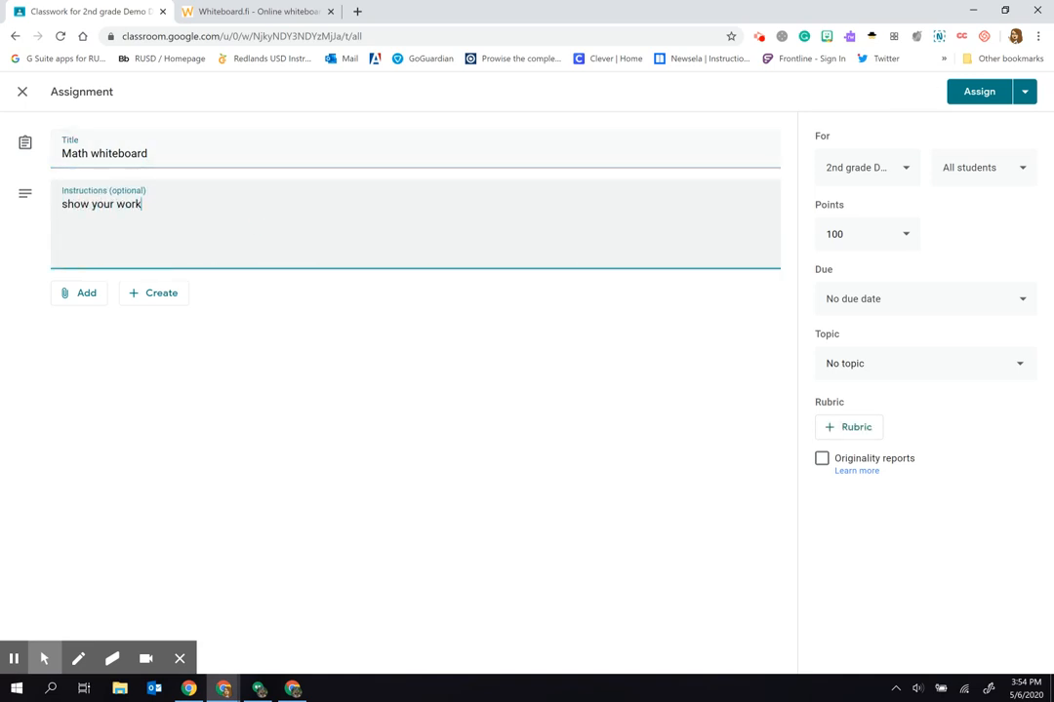
{"action": "left_click", "coordinate": [82, 292]}
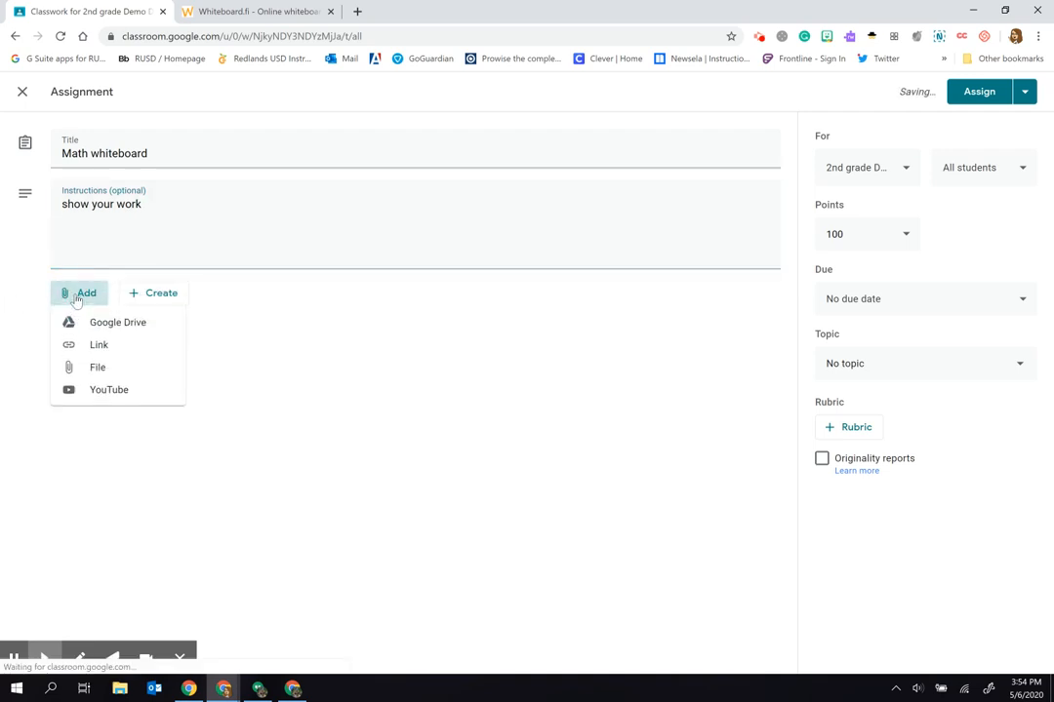
{"action": "left_click", "coordinate": [98, 343]}
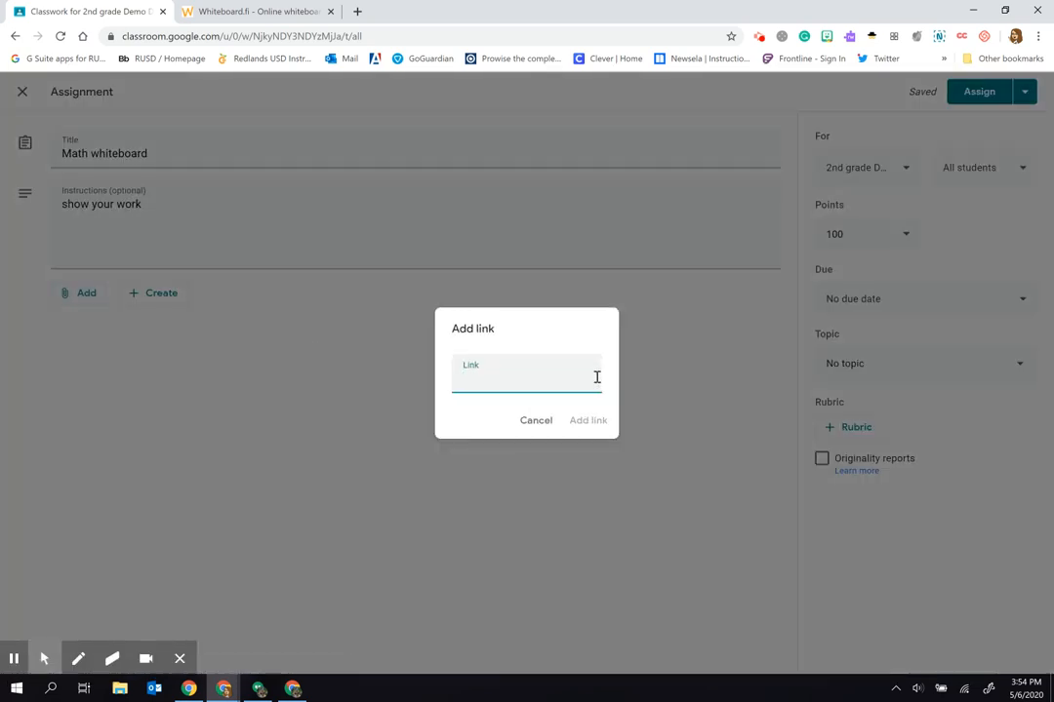
{"action": "type", "text": "https://whiteboard.fi/f93"}
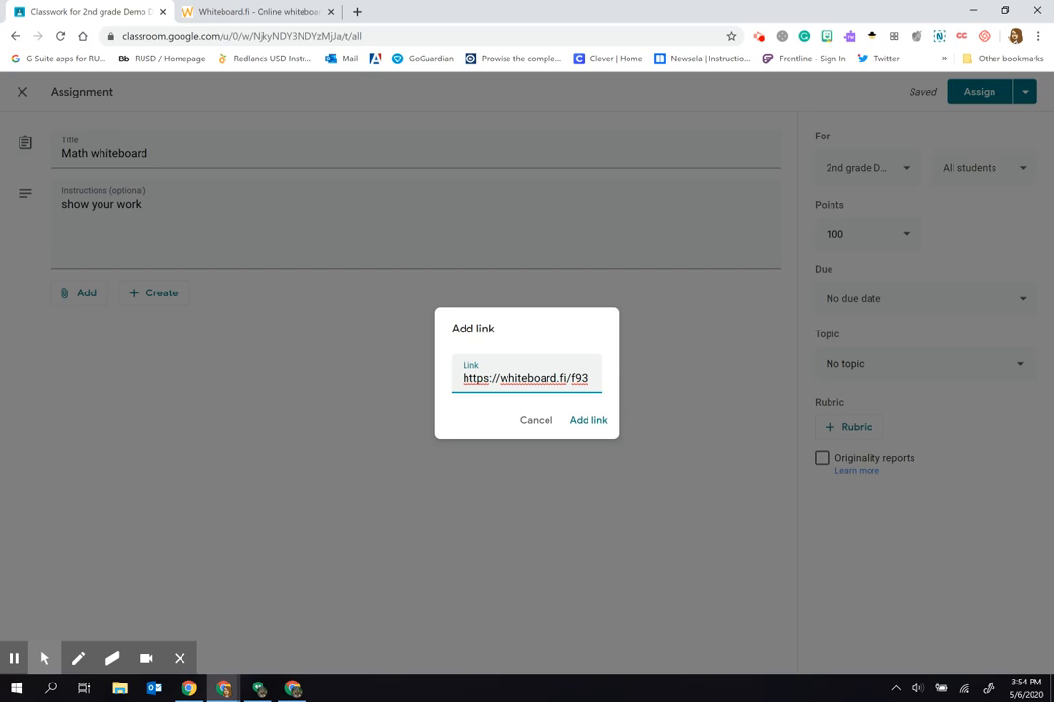
{"action": "left_click", "coordinate": [256, 12]}
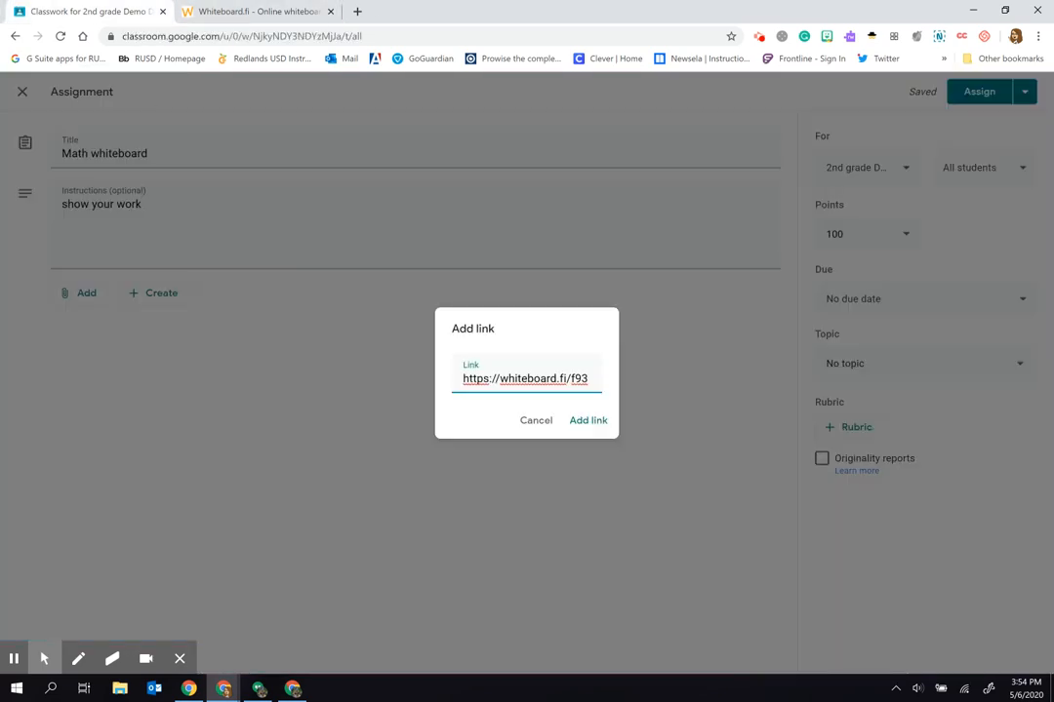
{"action": "left_click", "coordinate": [587, 421]}
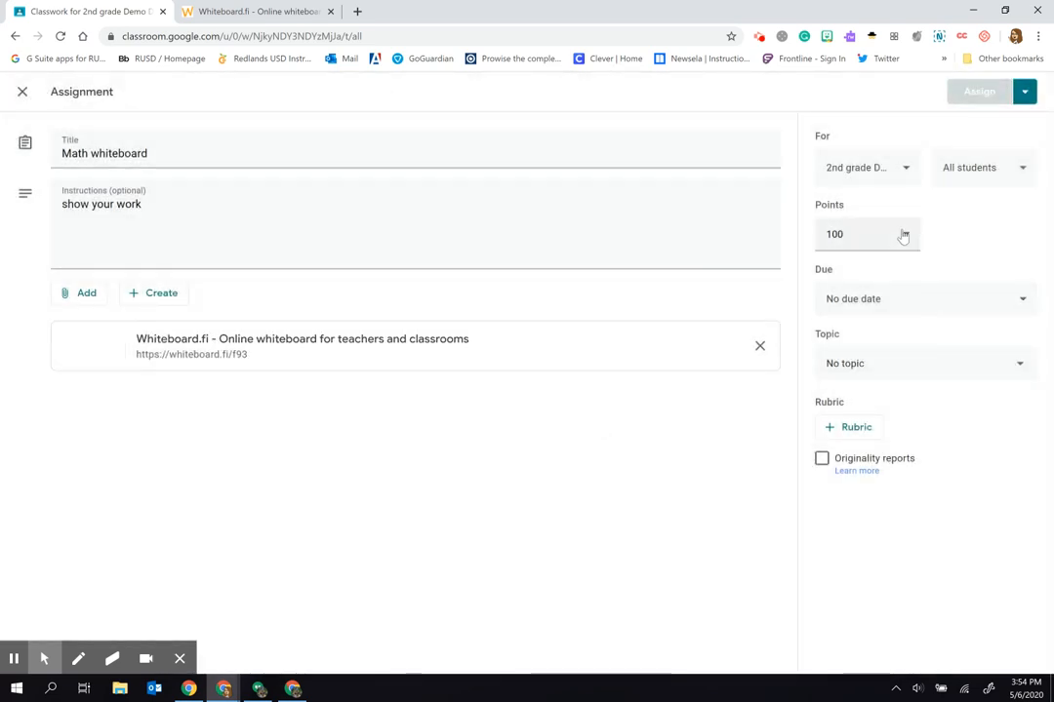
Step: Make the assignment ungraded, file it under the Math topic, and assign it to the class
{"action": "left_click", "coordinate": [866, 234]}
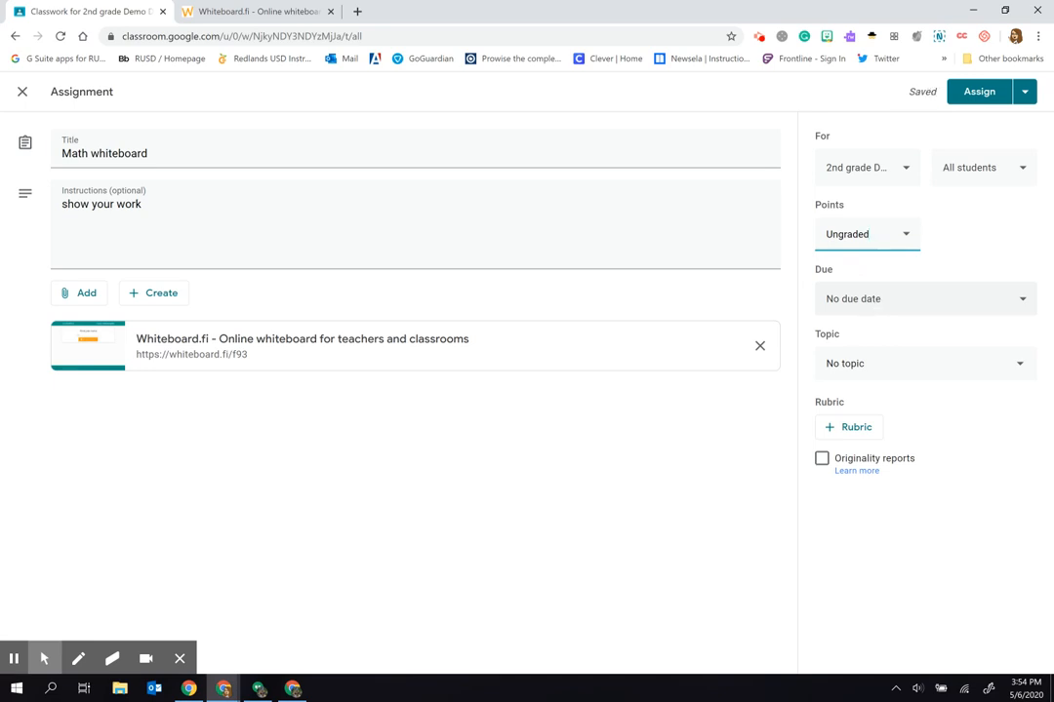
{"action": "left_click", "coordinate": [921, 363]}
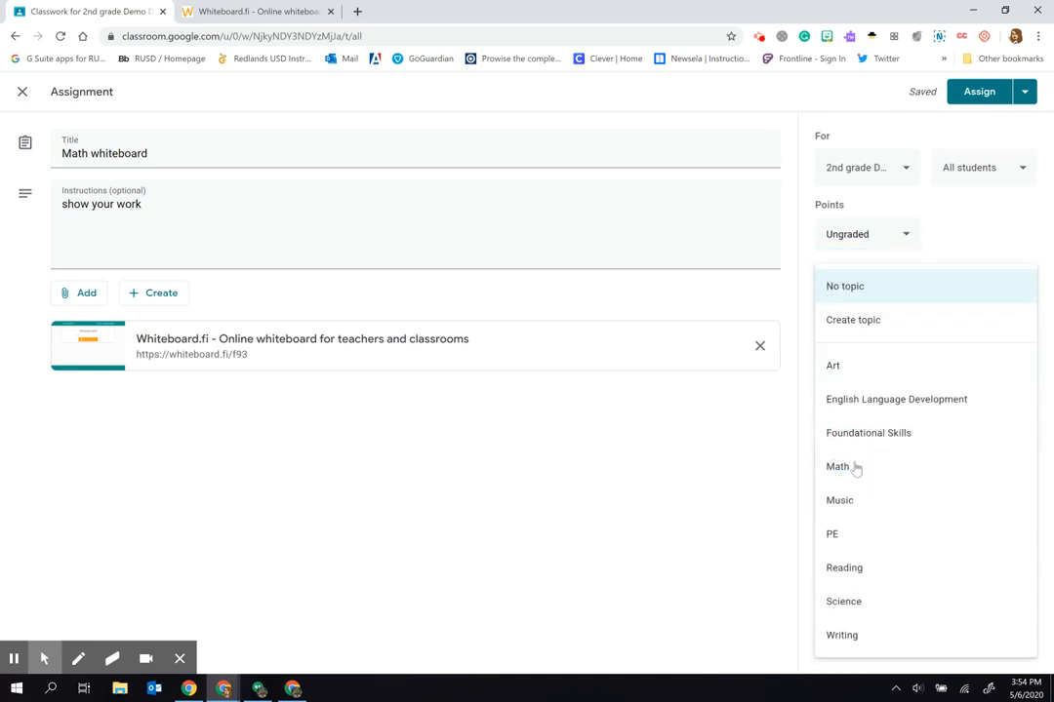
{"action": "left_click", "coordinate": [837, 466]}
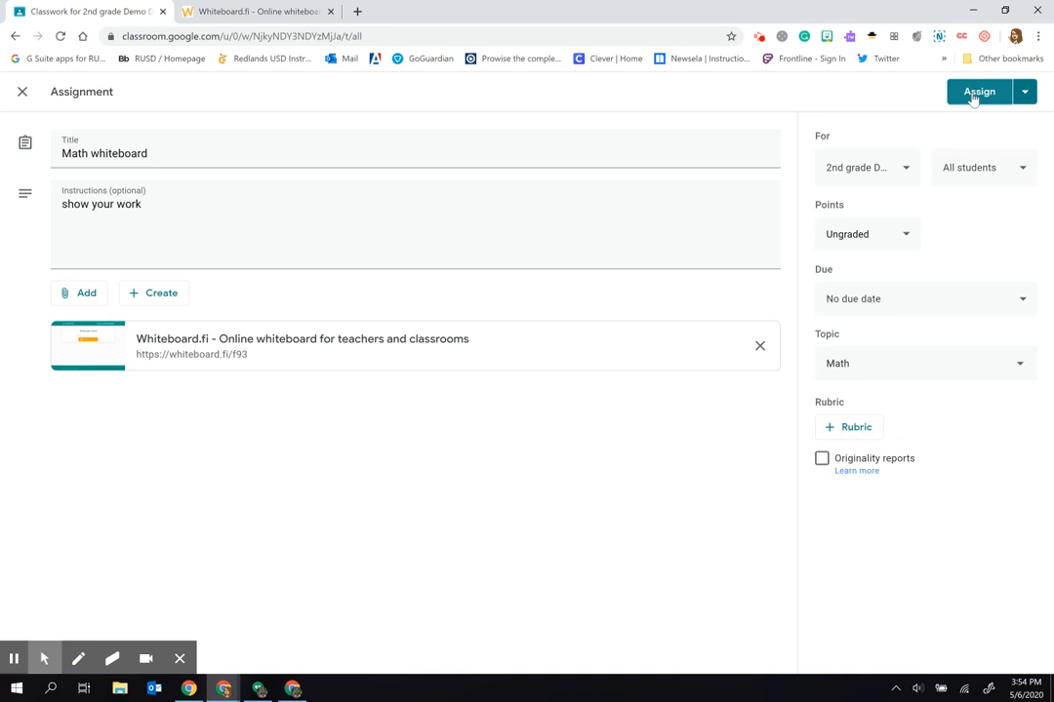
{"action": "left_click", "coordinate": [979, 91]}
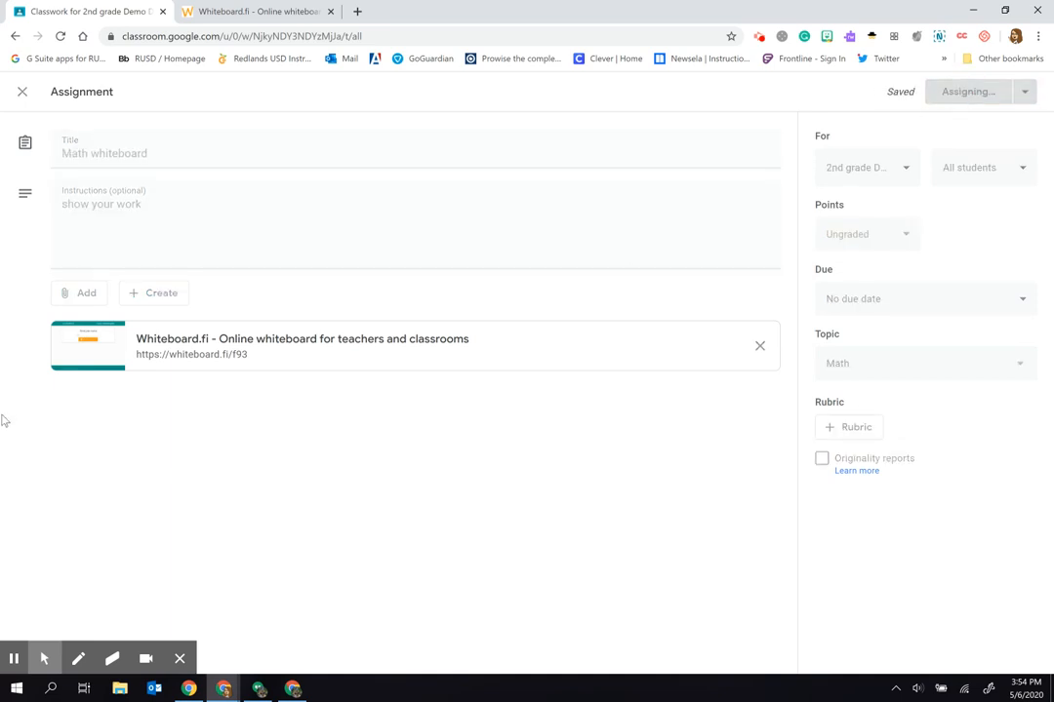
Step: Return to the Whiteboard.fi My Class page and wait until the first student's board appears
{"action": "left_click", "coordinate": [968, 91]}
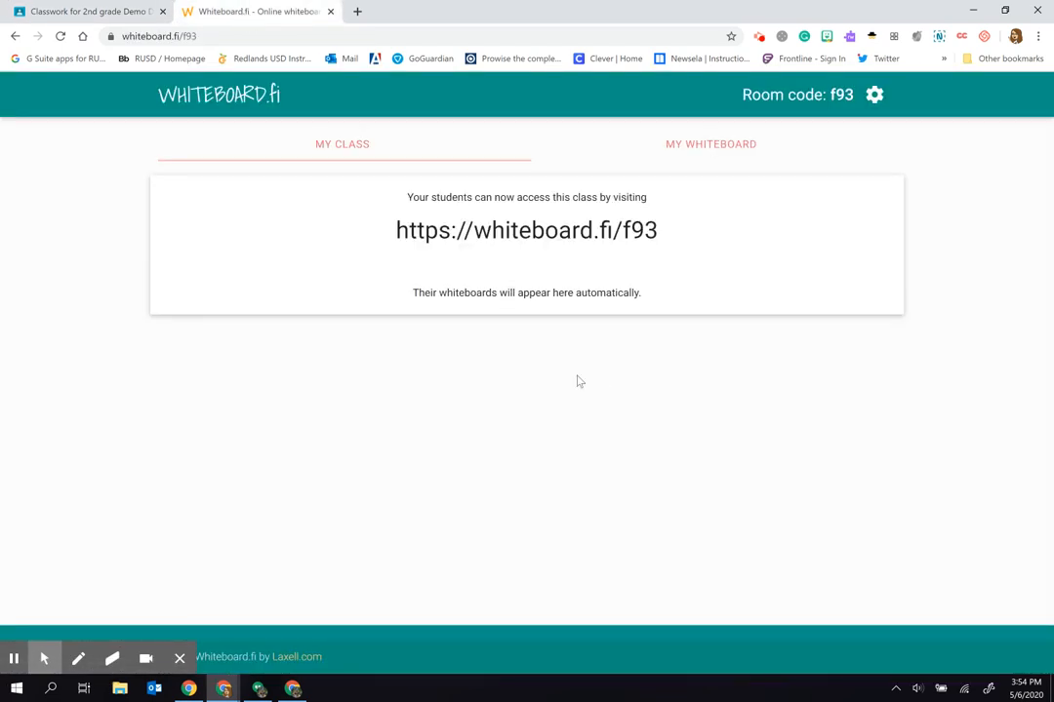
{"action": "mouse_move", "coordinate": [361, 156]}
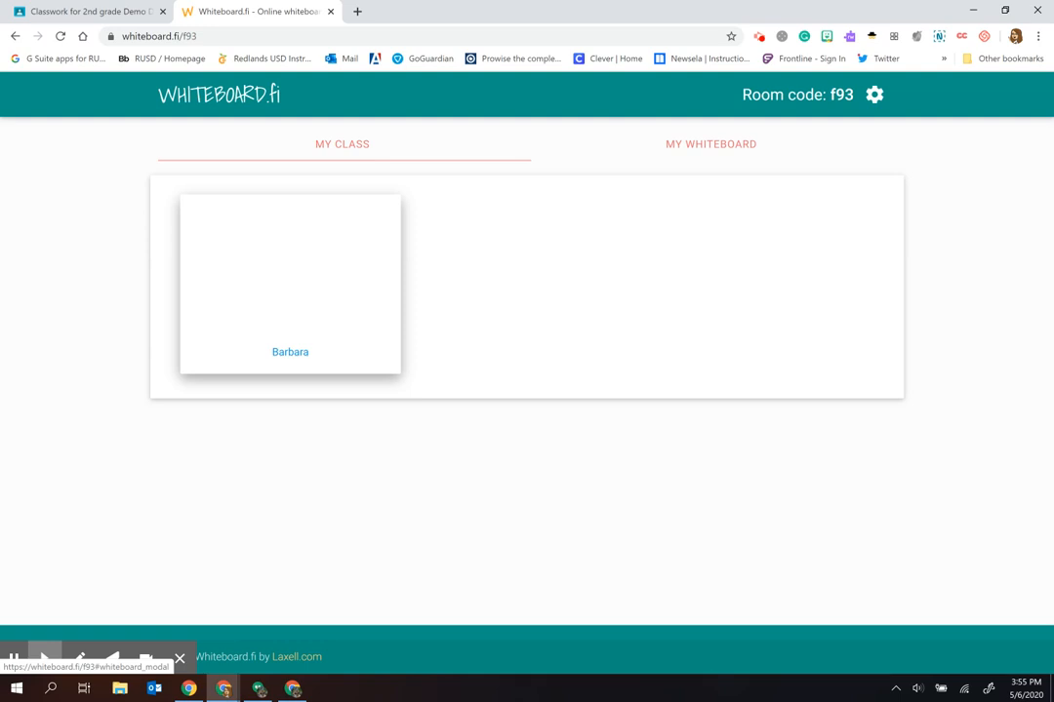
{"action": "left_click", "coordinate": [711, 144]}
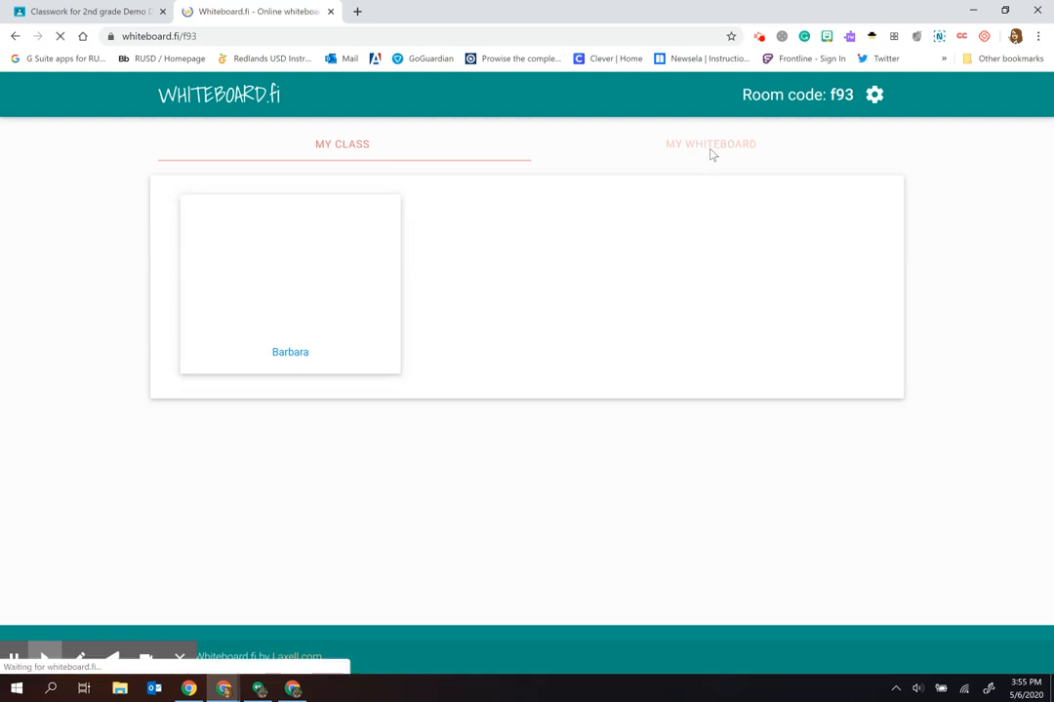
Step: Add an orange typed label 'figure it out' on the teacher's own whiteboard
{"action": "left_click", "coordinate": [710, 145]}
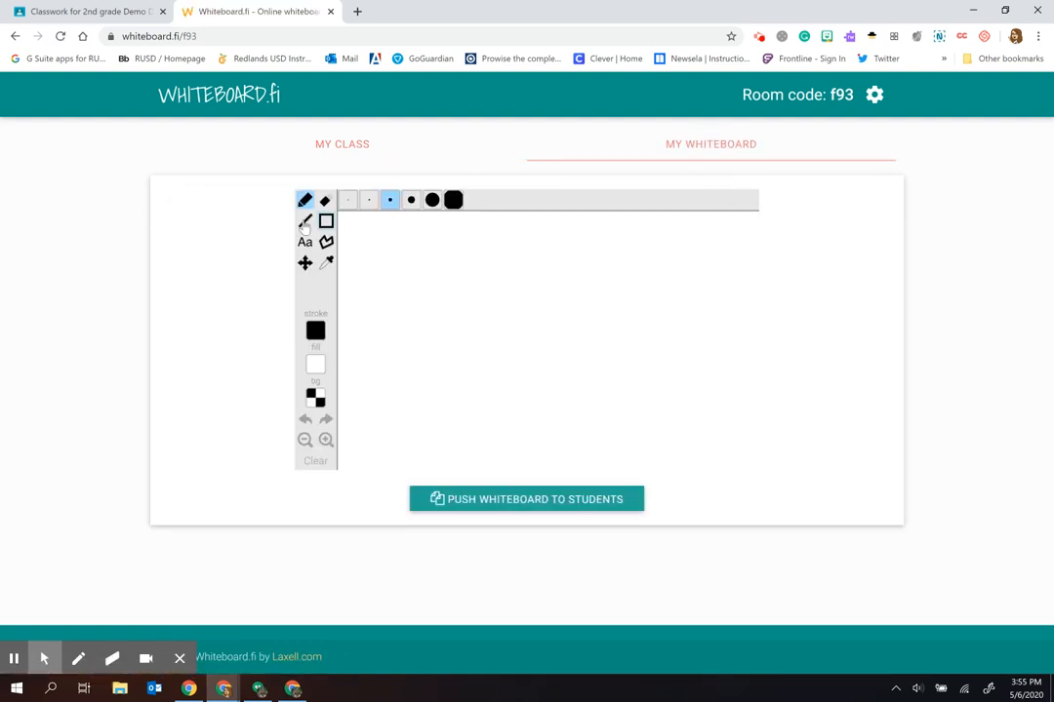
{"action": "mouse_move", "coordinate": [304, 199]}
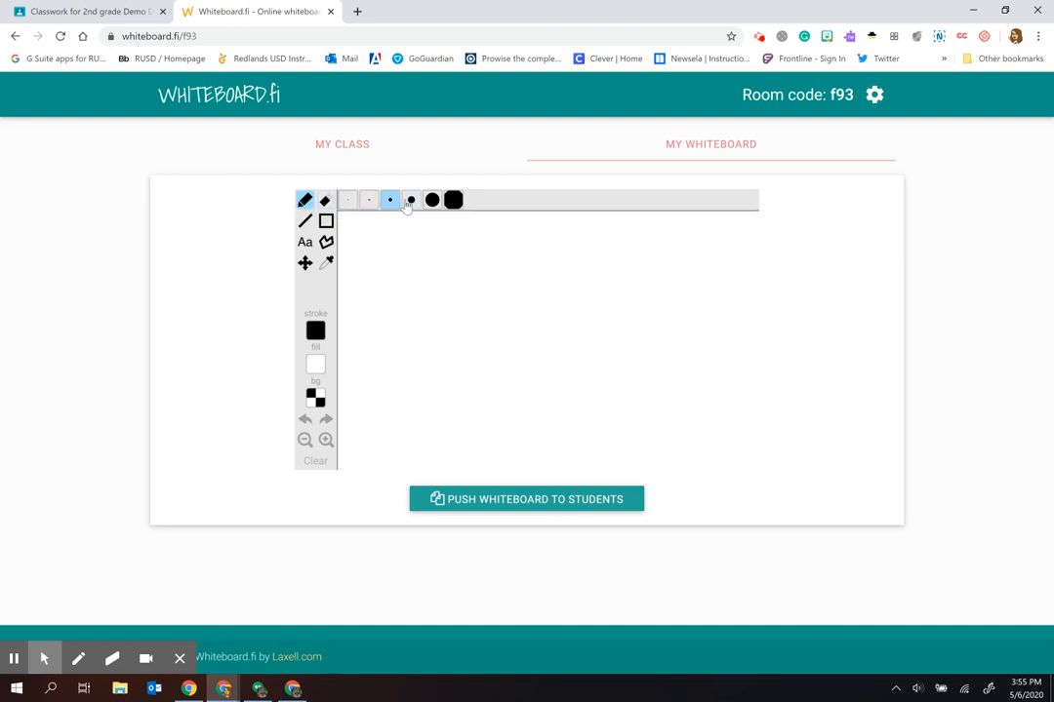
{"action": "left_click", "coordinate": [431, 199]}
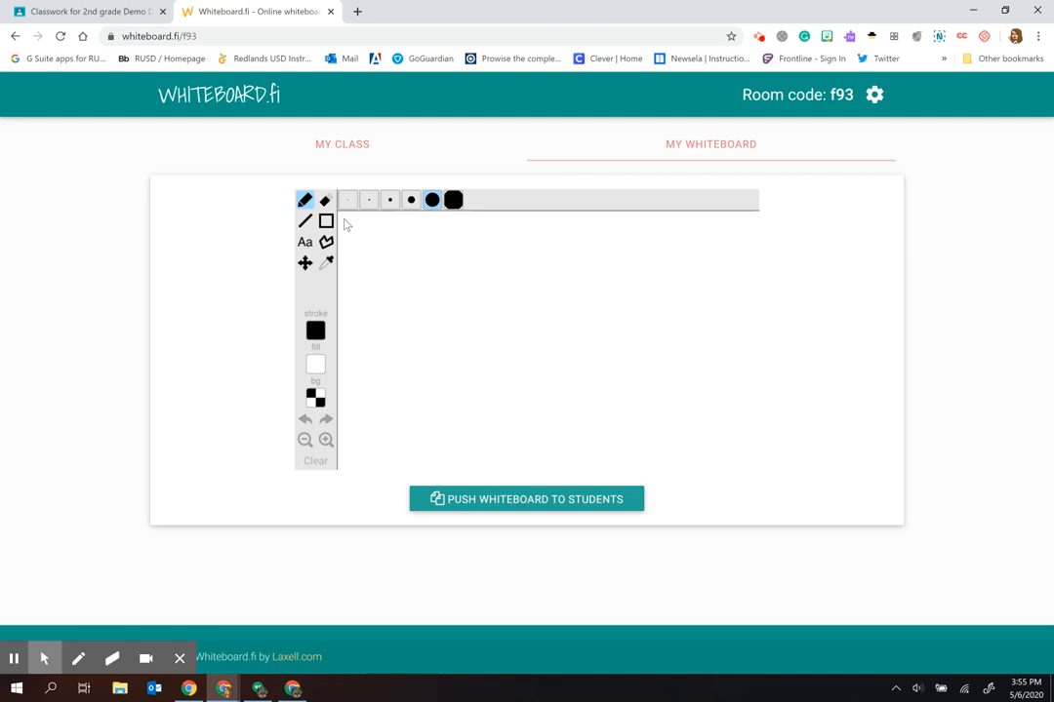
{"action": "left_click", "coordinate": [316, 329]}
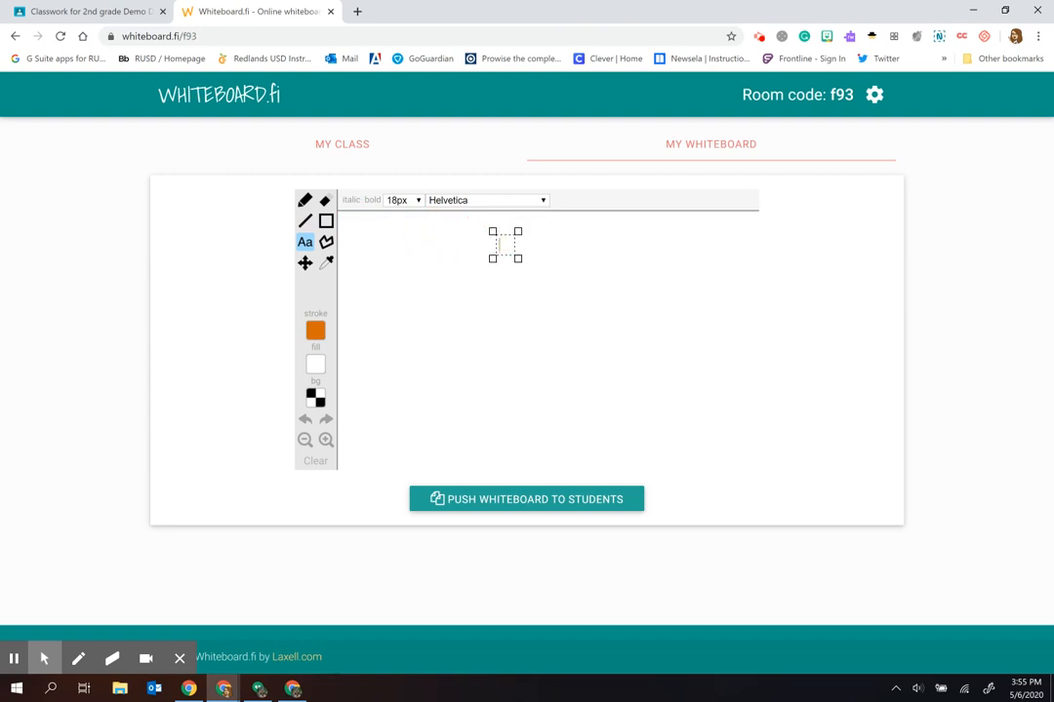
{"action": "type", "text": "figure it"}
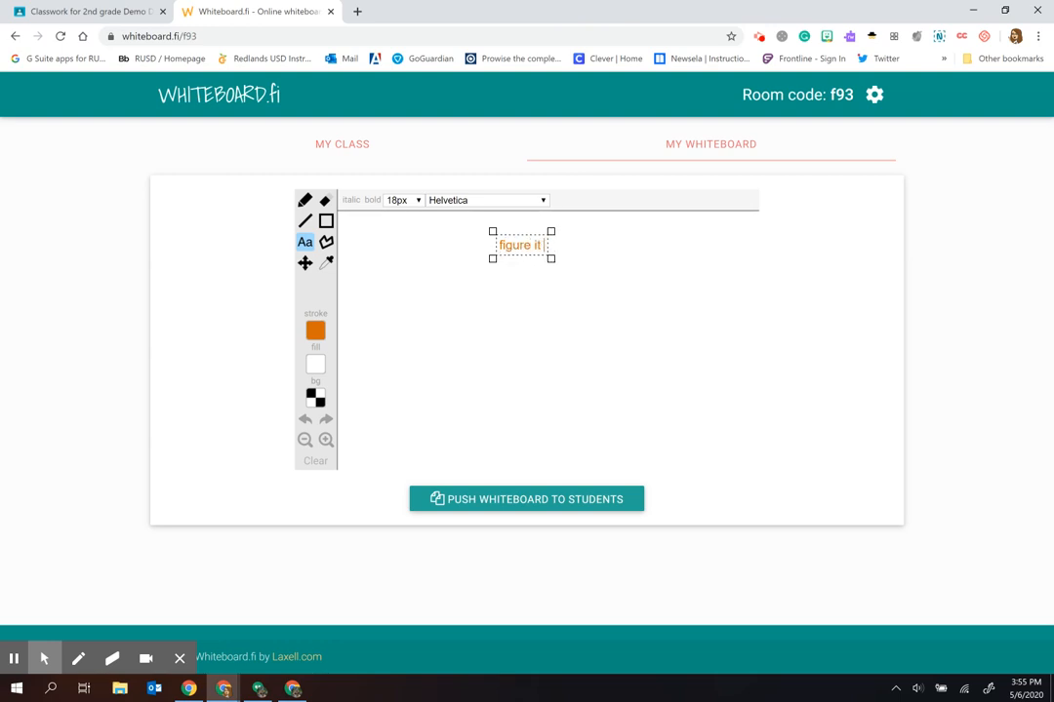
{"action": "type", "text": "out"}
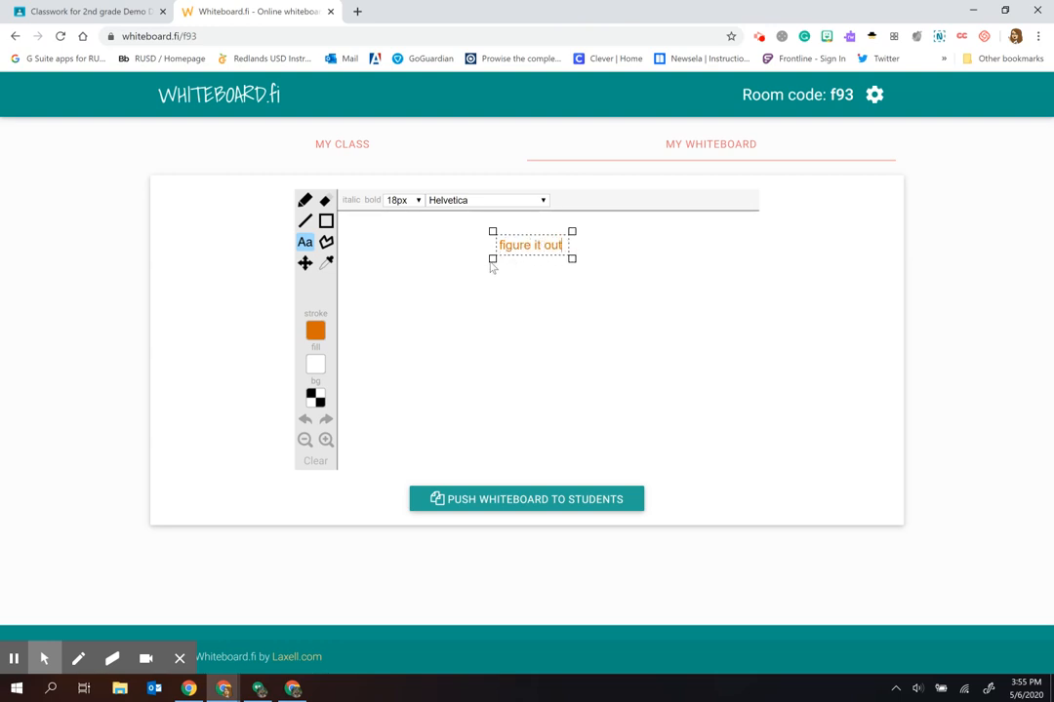
{"action": "left_click", "coordinate": [305, 199]}
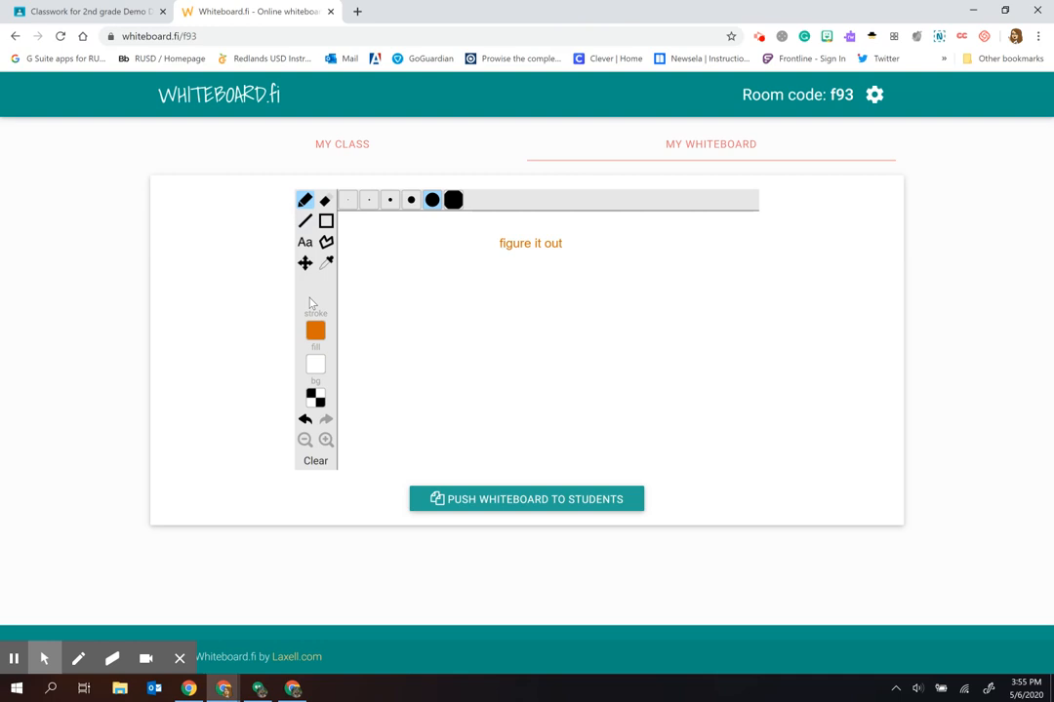
Step: Handwrite the problems 4x3= and 2x6= with the black pen
{"action": "left_click", "coordinate": [316, 332]}
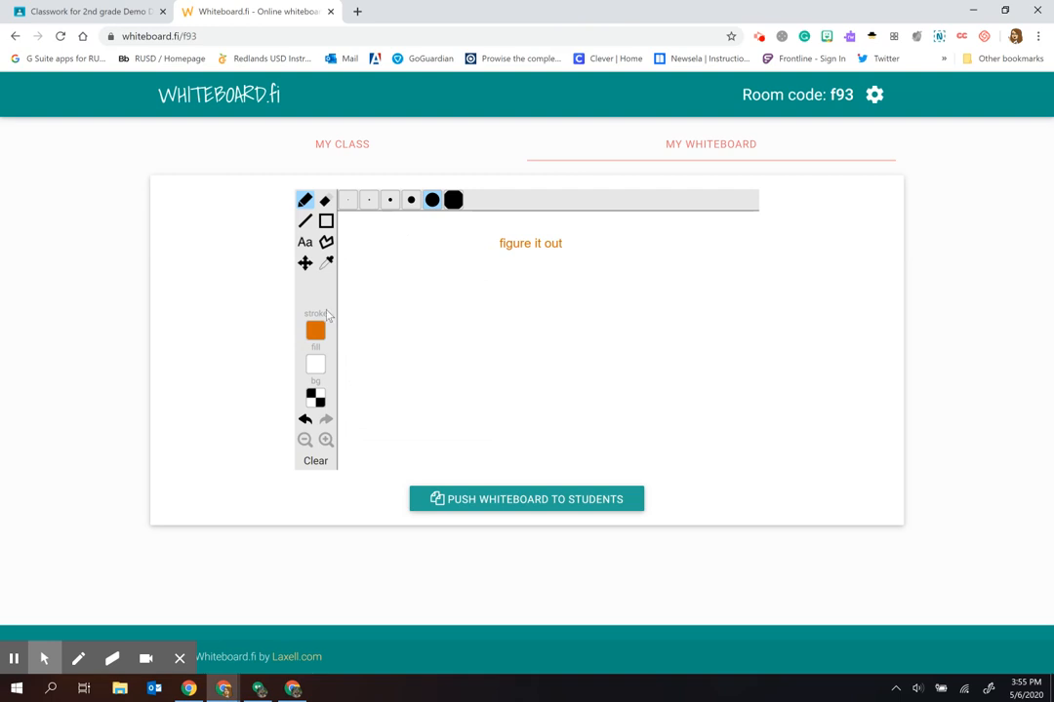
{"action": "left_click", "coordinate": [316, 330]}
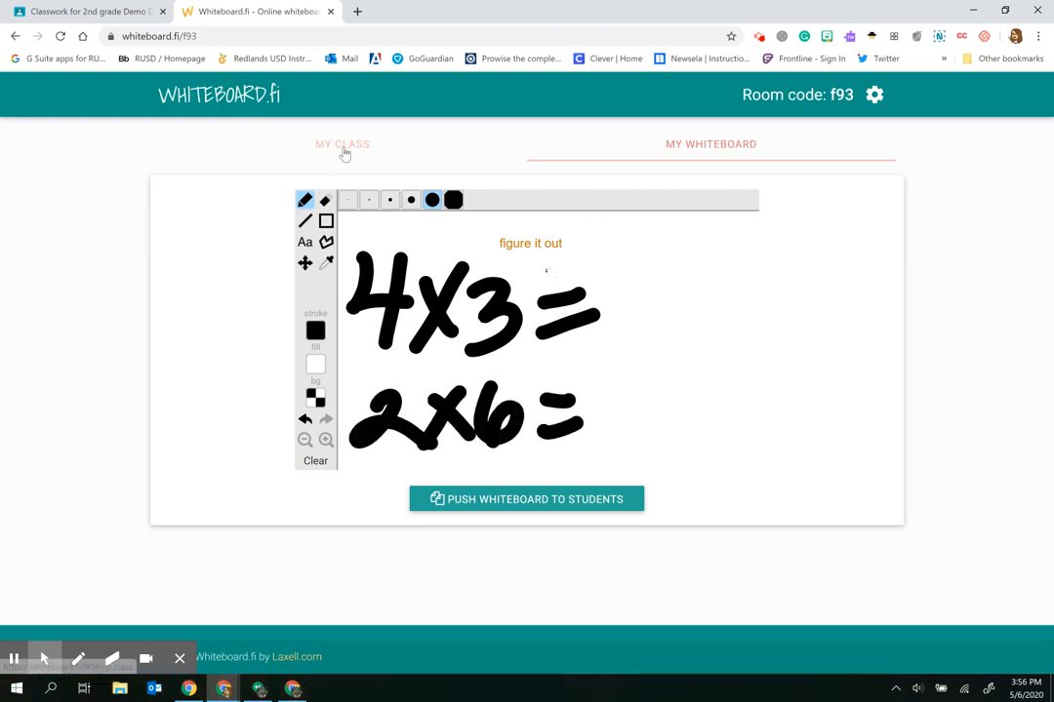
Step: Push the teacher board with 4x3= and 2x6= to all students and view their boards
{"action": "left_click", "coordinate": [342, 144]}
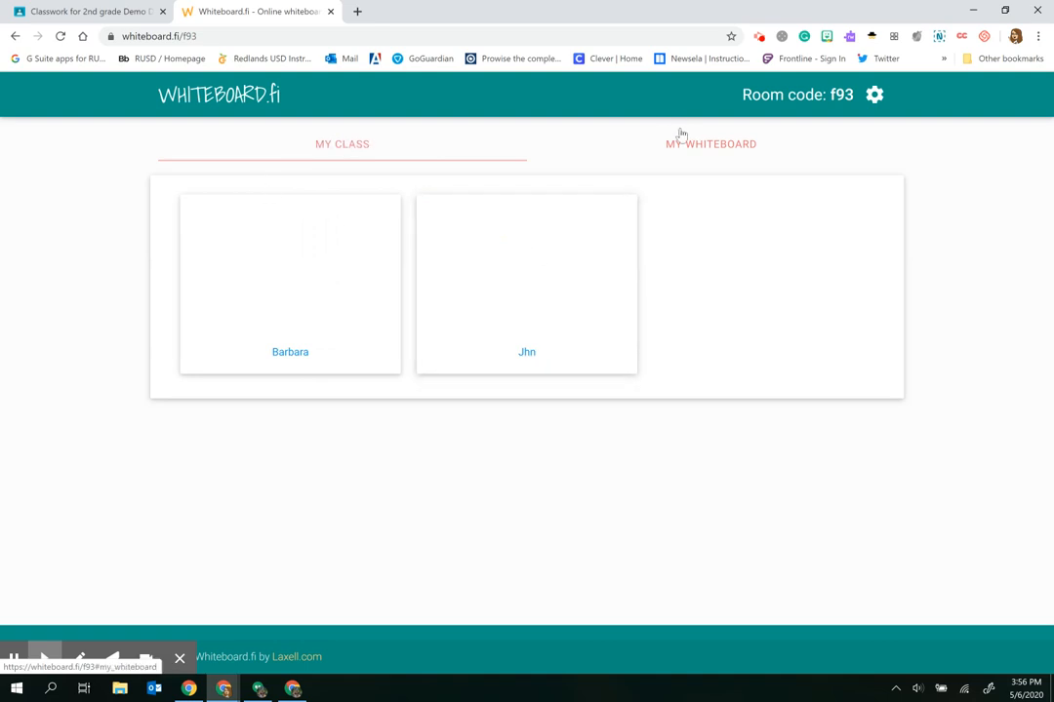
{"action": "left_click", "coordinate": [710, 144]}
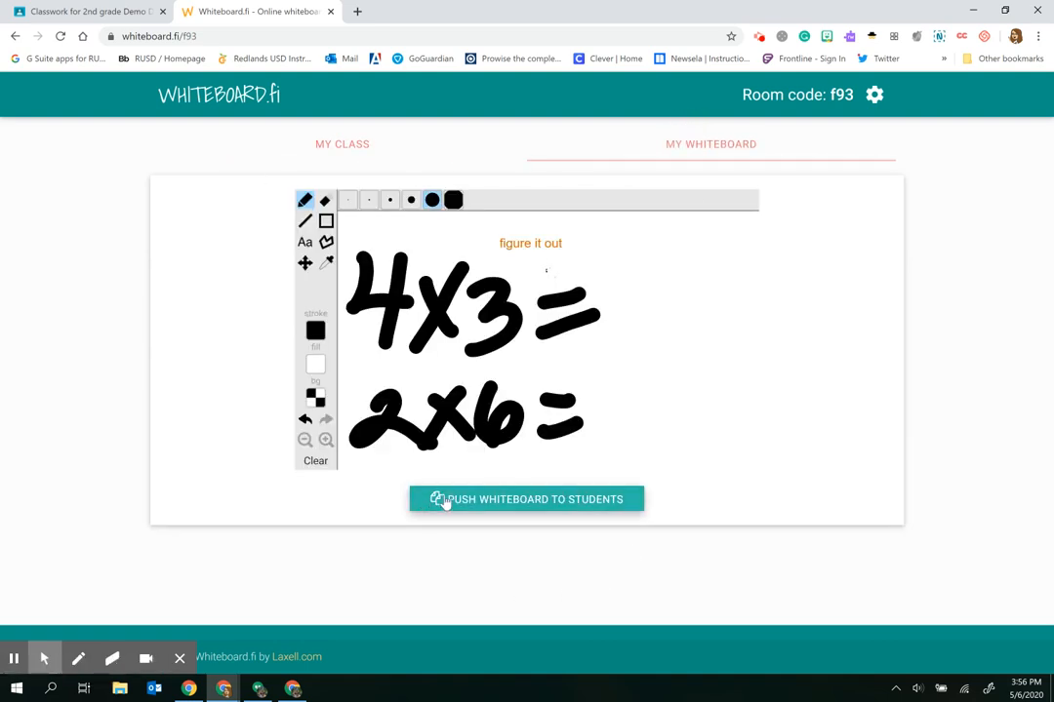
{"action": "left_click", "coordinate": [526, 500]}
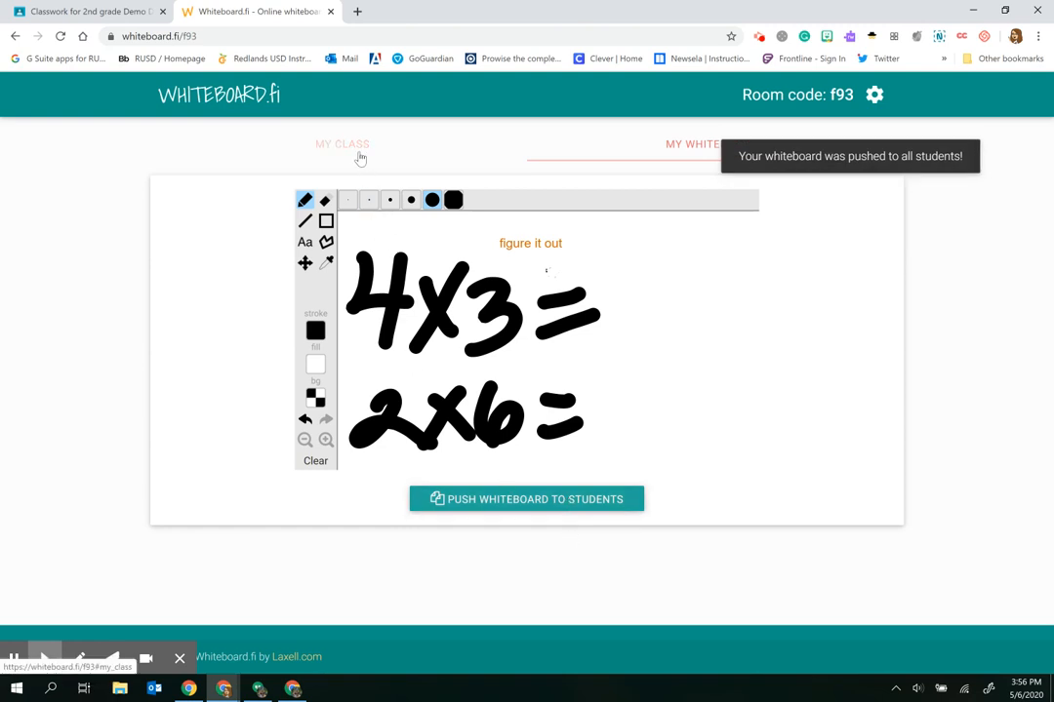
{"action": "left_click", "coordinate": [341, 144]}
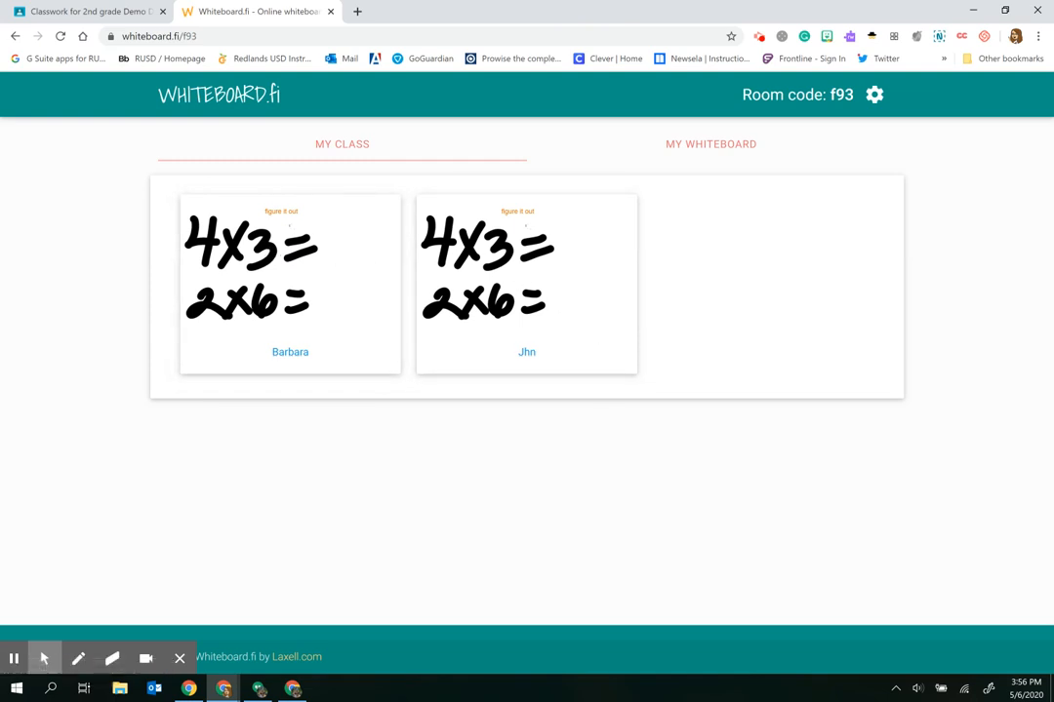
{"action": "left_click", "coordinate": [288, 283]}
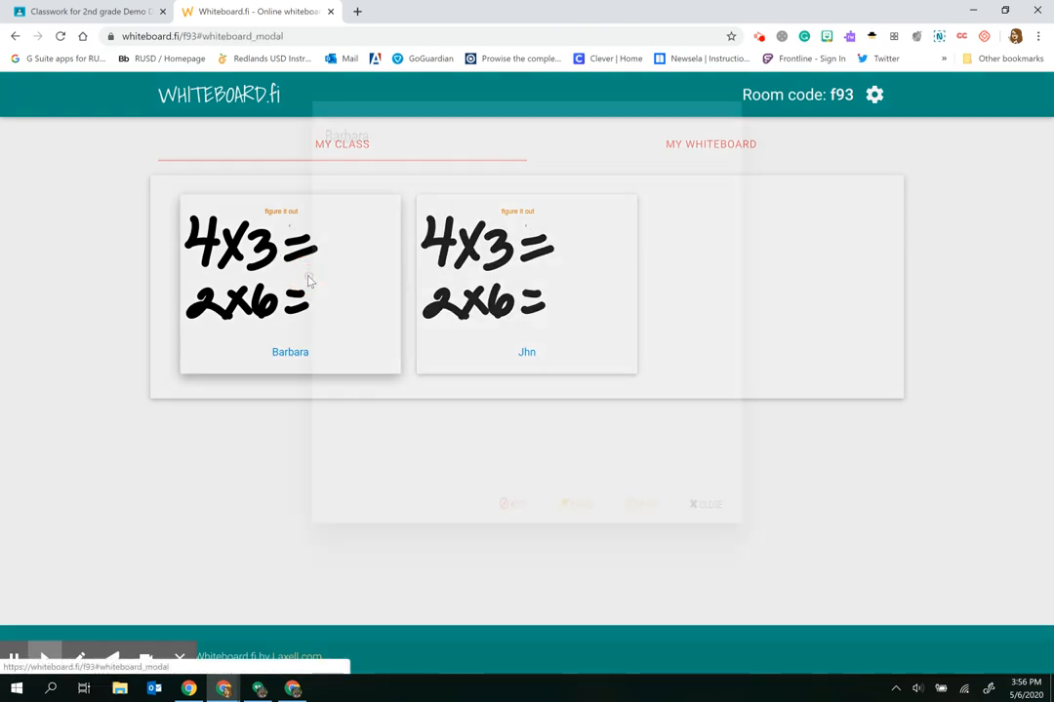
{"action": "left_click", "coordinate": [289, 283]}
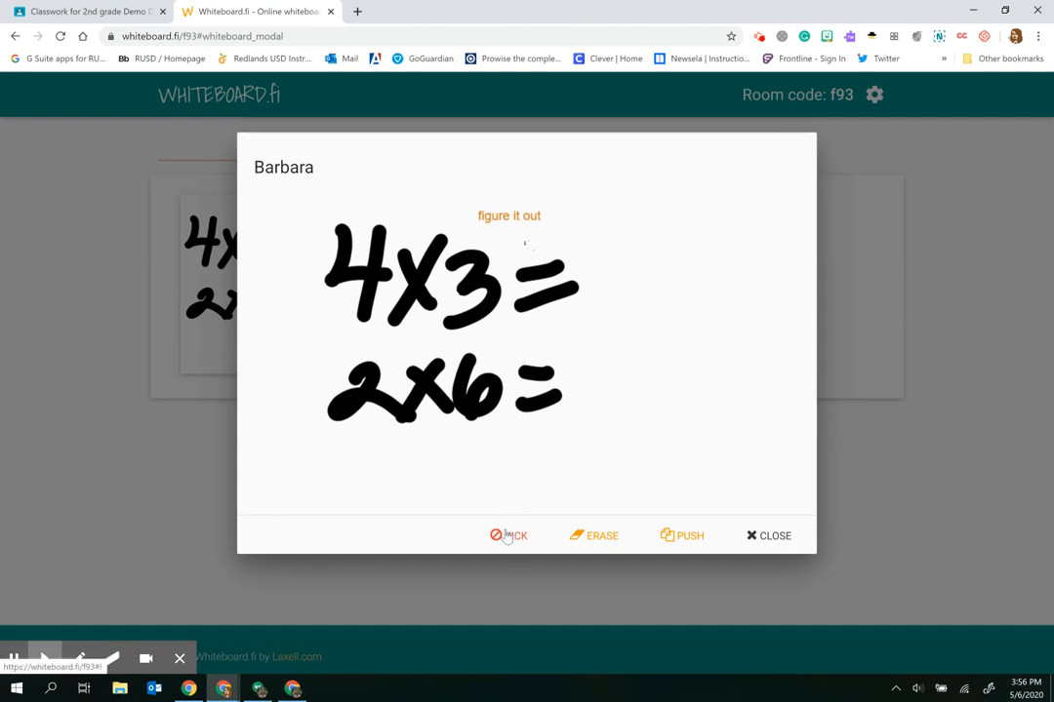
{"action": "mouse_move", "coordinate": [578, 539]}
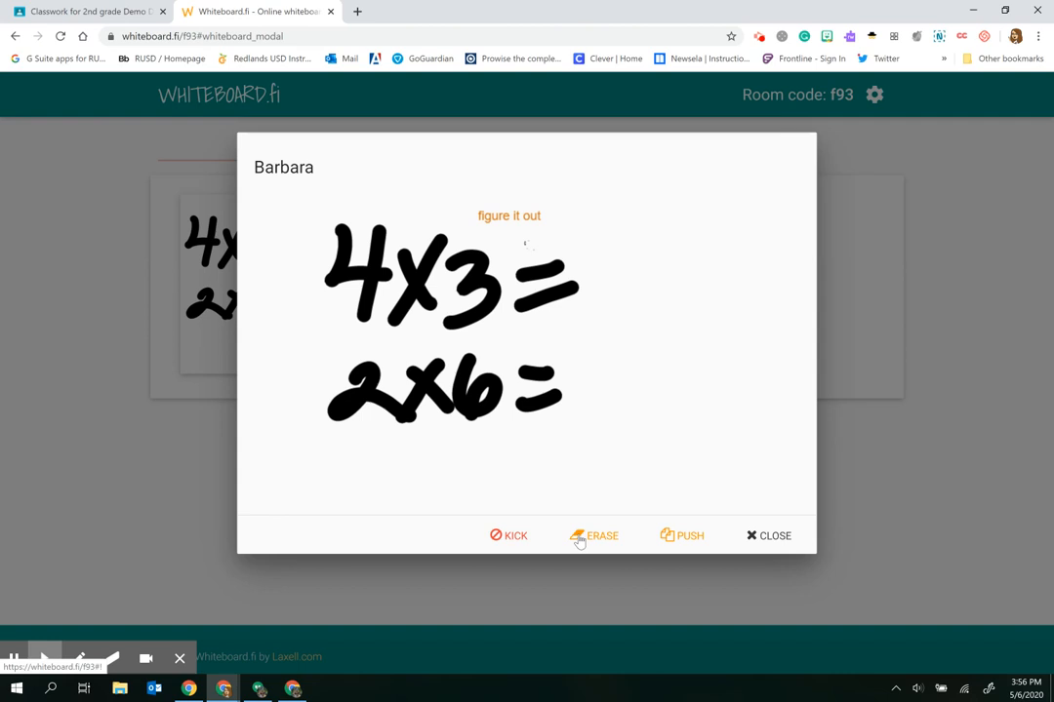
{"action": "left_click", "coordinate": [601, 535]}
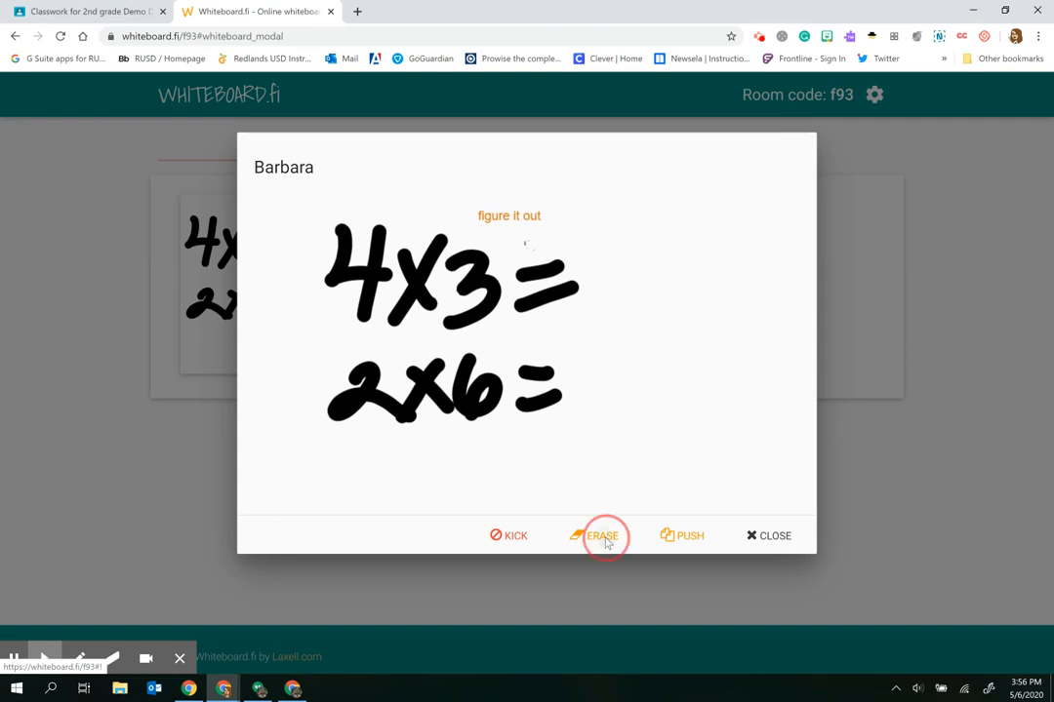
{"action": "left_click", "coordinate": [772, 534]}
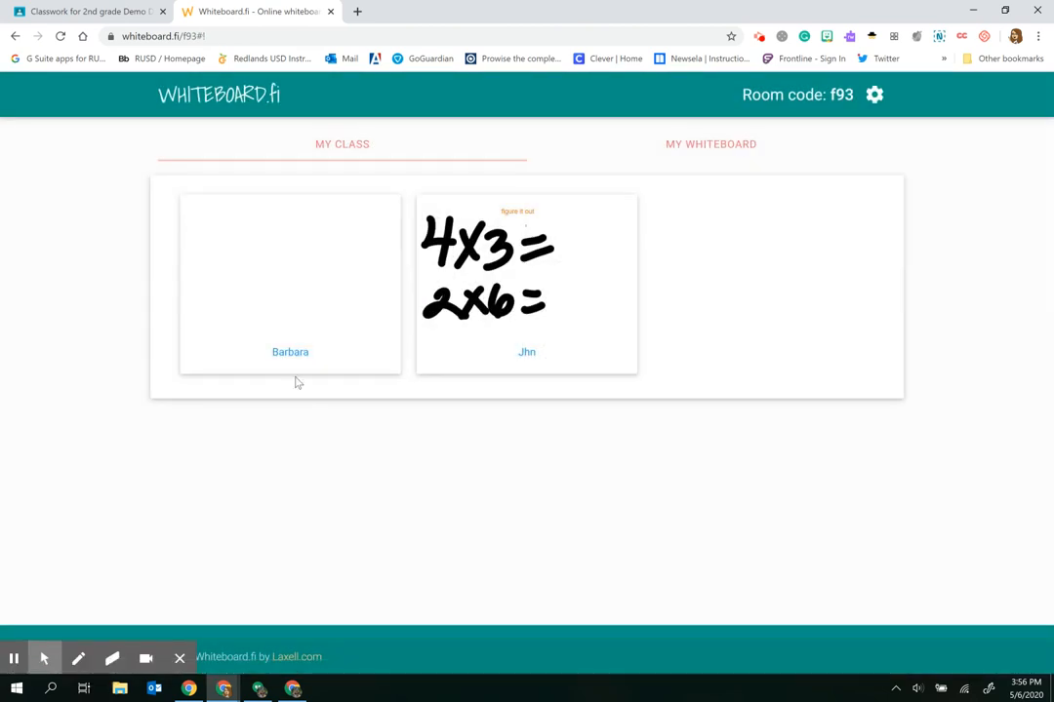
{"action": "left_click", "coordinate": [289, 283]}
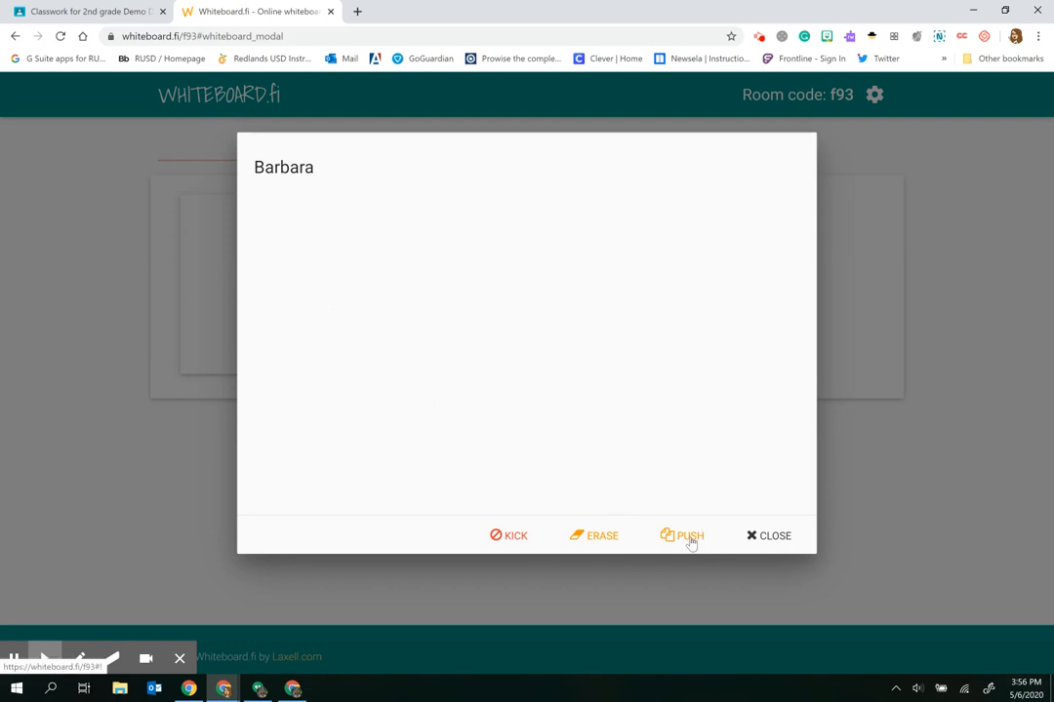
{"action": "left_click", "coordinate": [687, 534]}
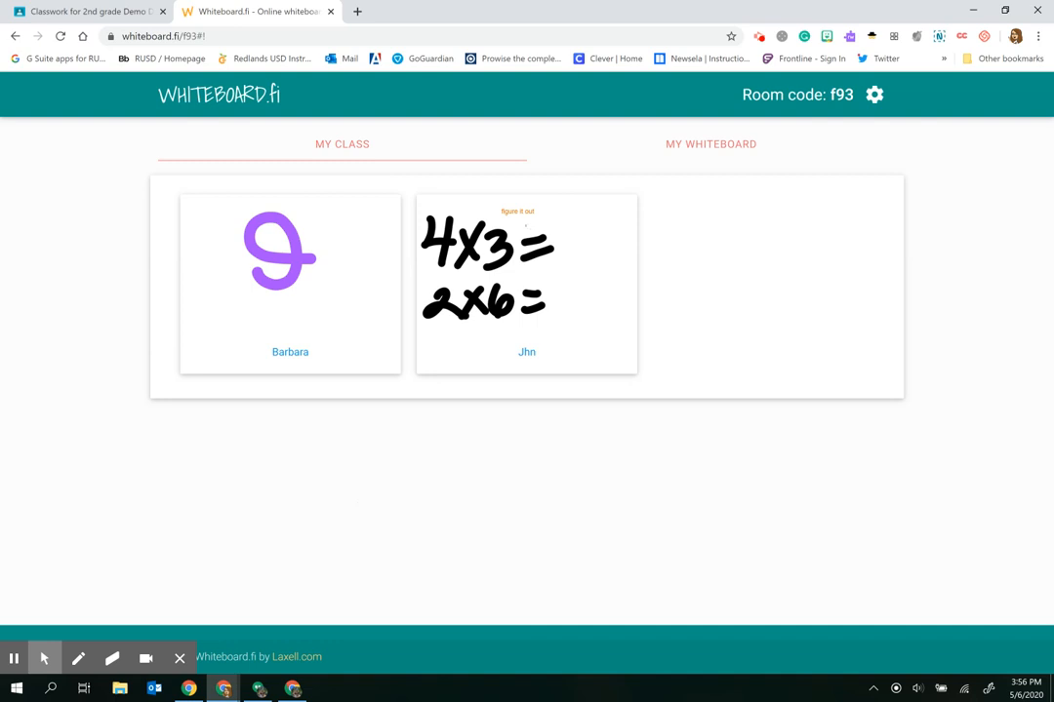
{"action": "mouse_move", "coordinate": [593, 316]}
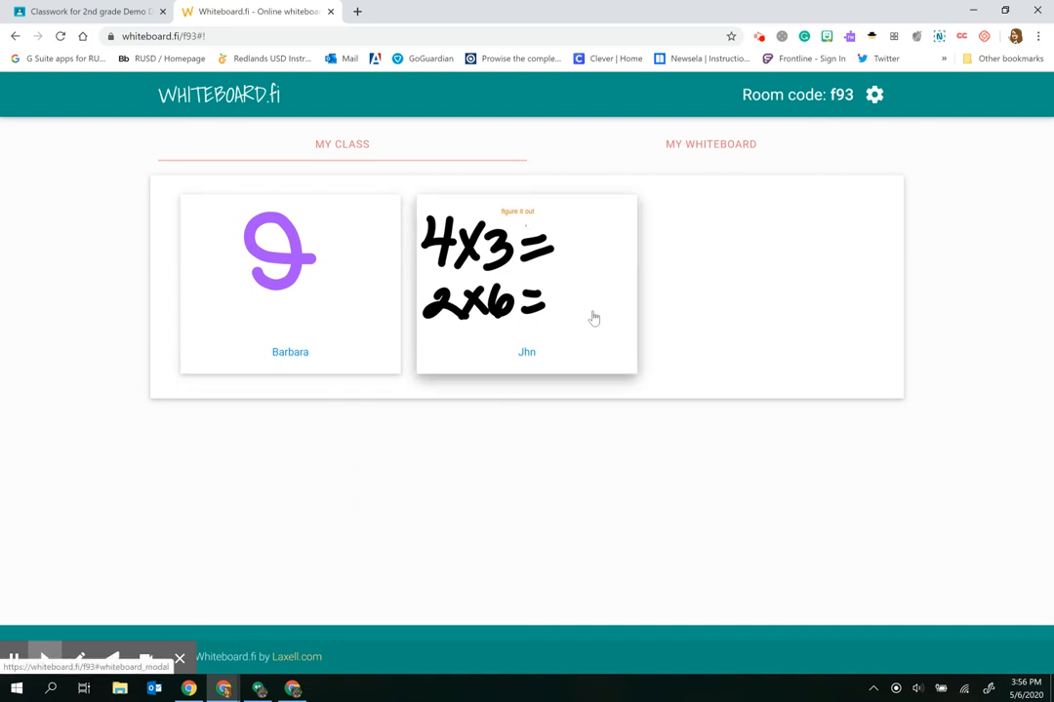
{"action": "left_click", "coordinate": [526, 283]}
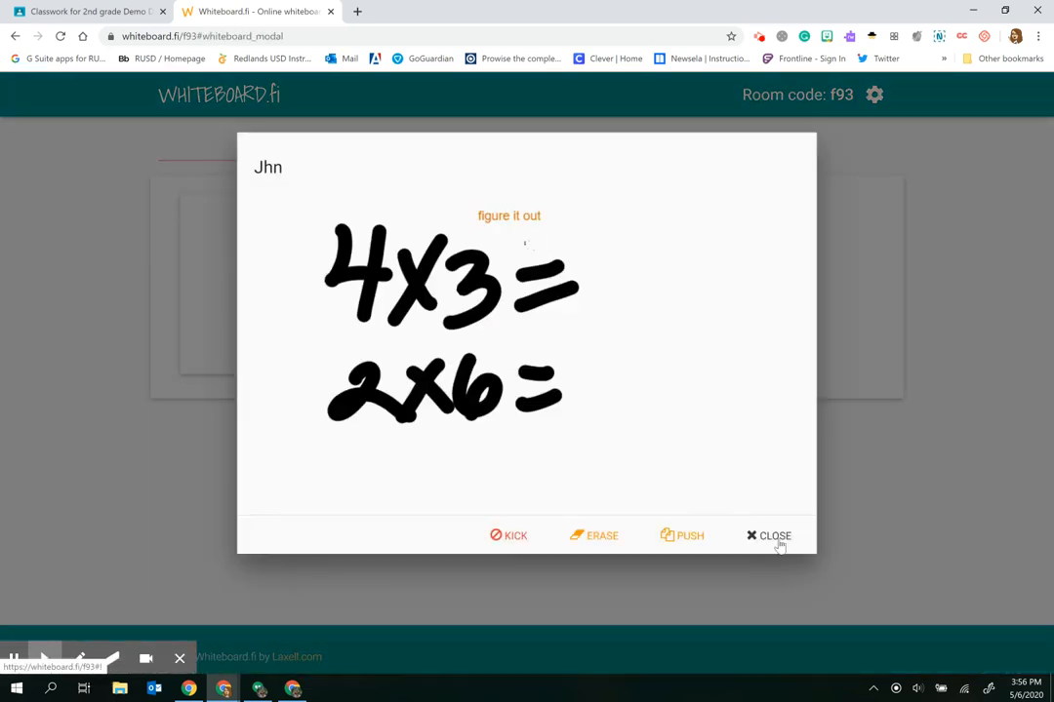
{"action": "left_click", "coordinate": [769, 535]}
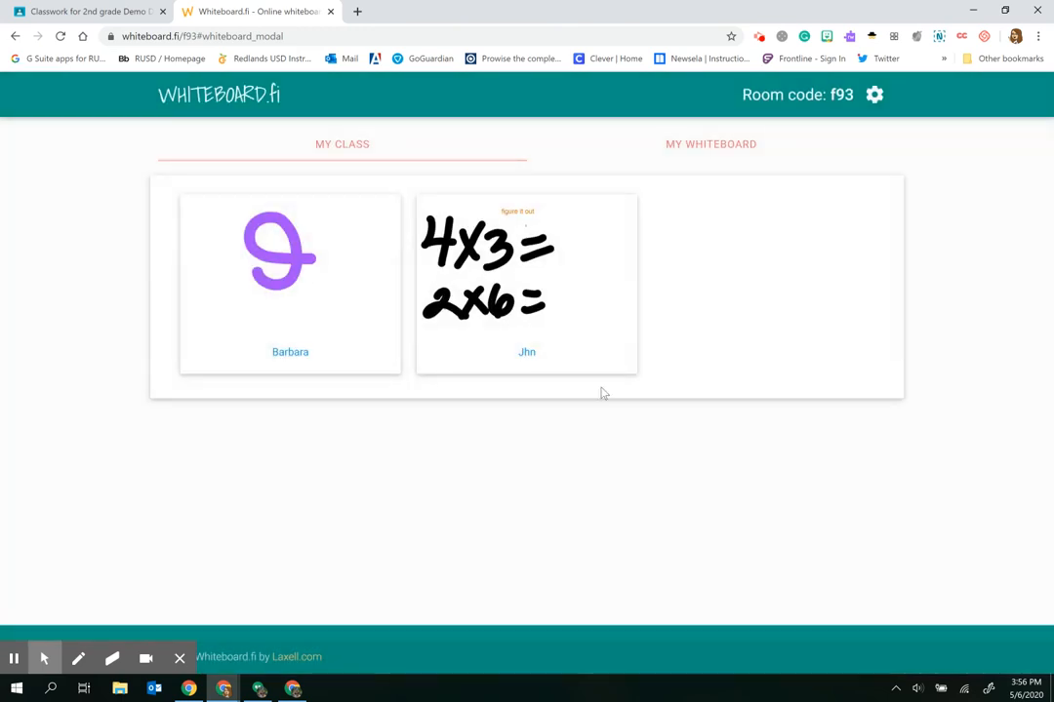
{"action": "mouse_move", "coordinate": [710, 144]}
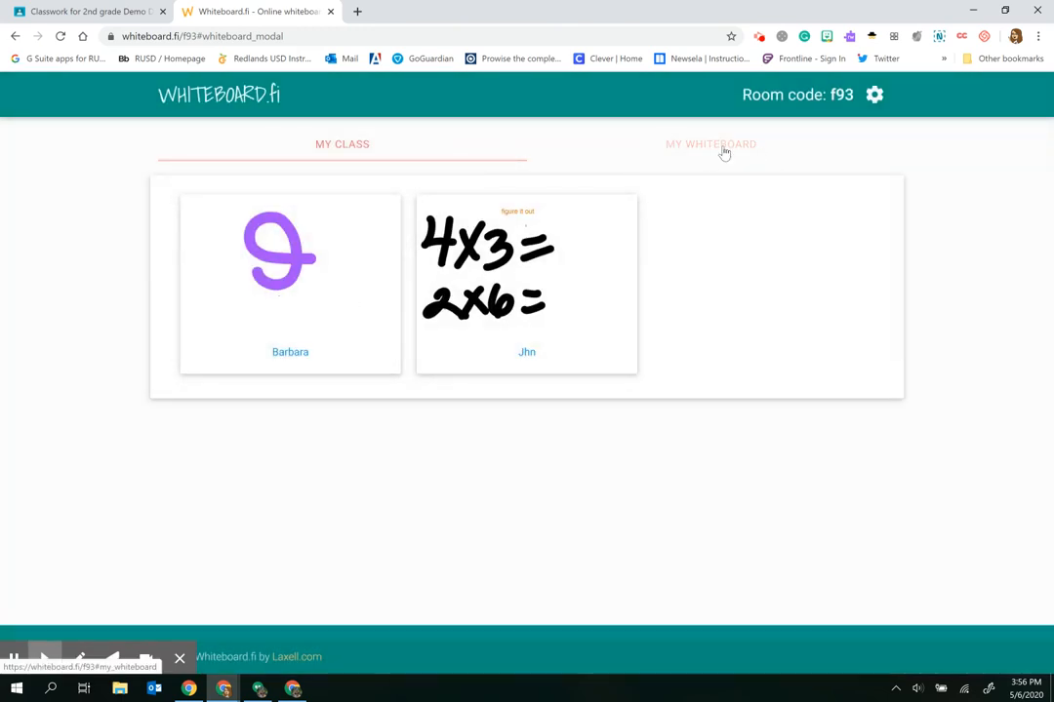
Step: Clear the teacher board, write 7x4= and 5x4=, and push it to all students
{"action": "left_click", "coordinate": [710, 145]}
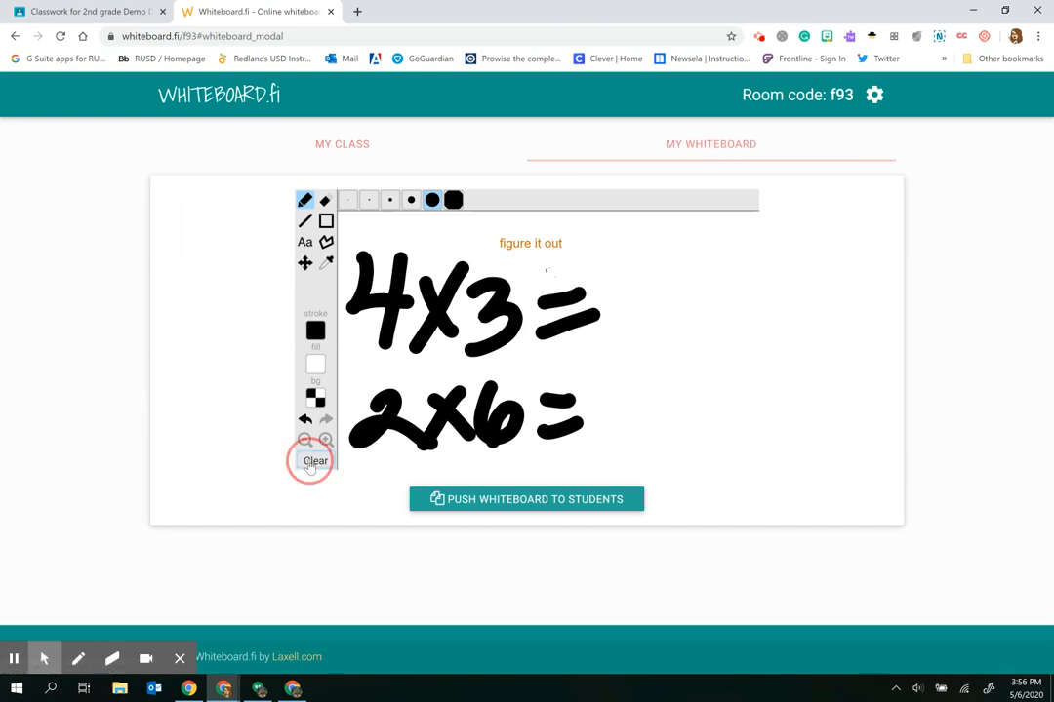
{"action": "left_click", "coordinate": [316, 460]}
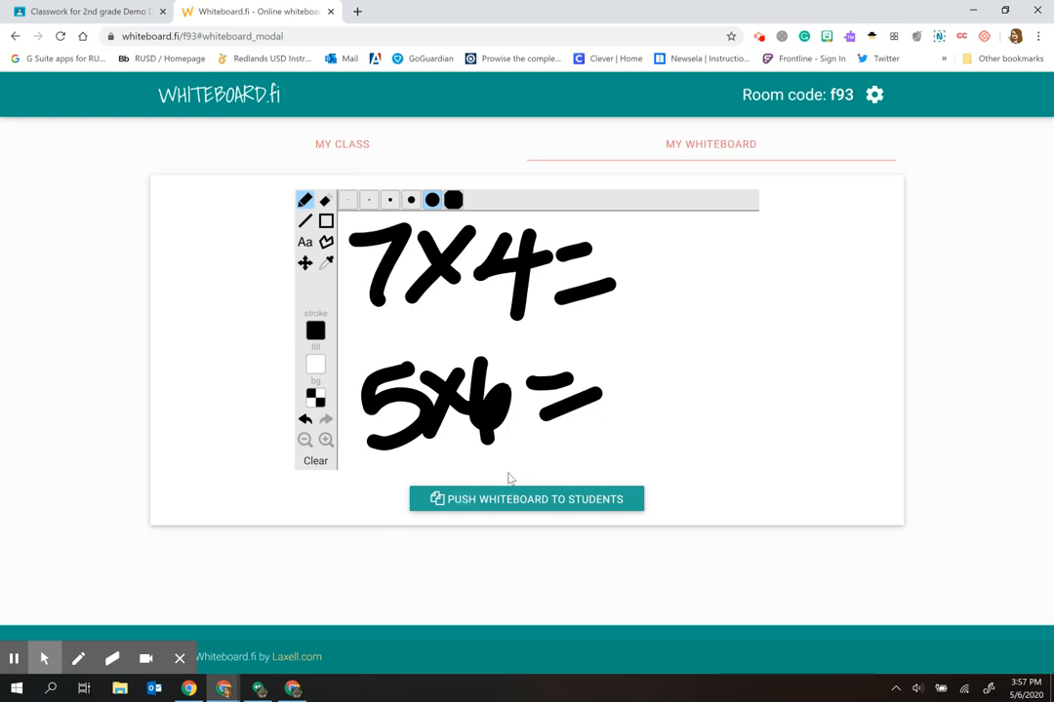
{"action": "left_click", "coordinate": [527, 500]}
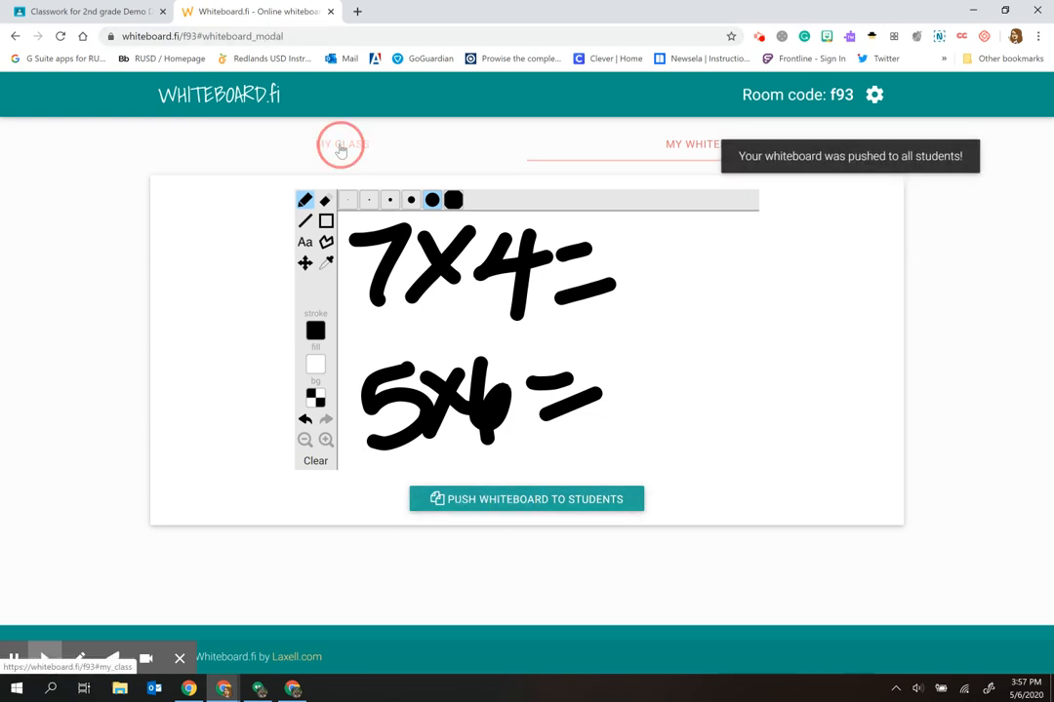
Step: Check the class overview so both students' boards show the new problems
{"action": "left_click", "coordinate": [341, 144]}
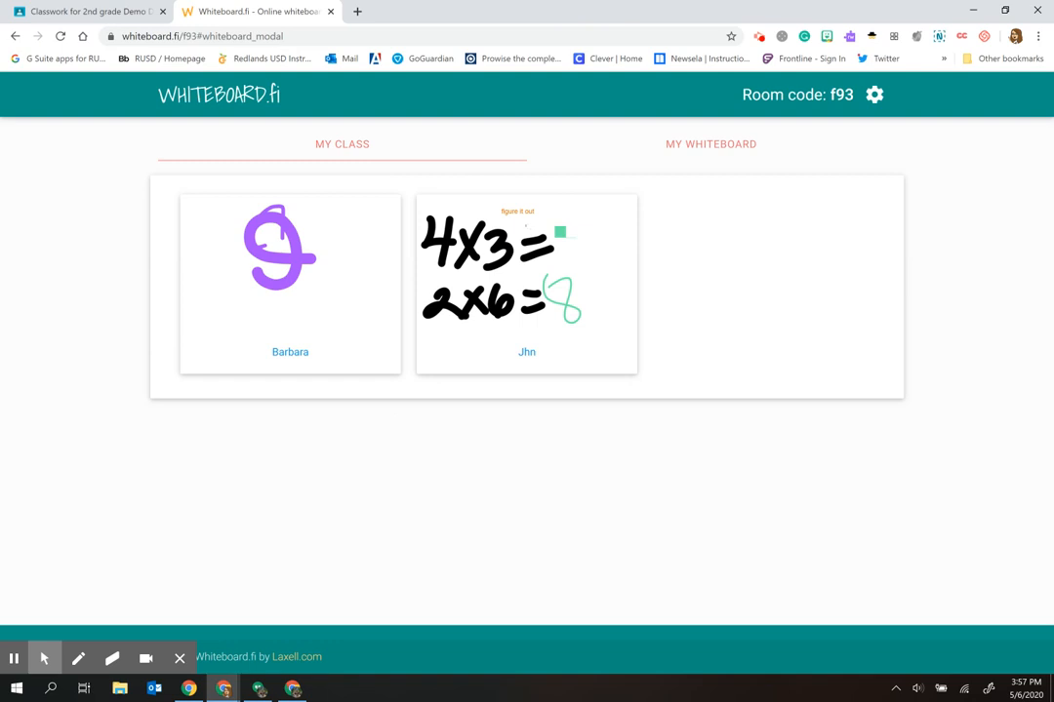
{"action": "left_click", "coordinate": [710, 145]}
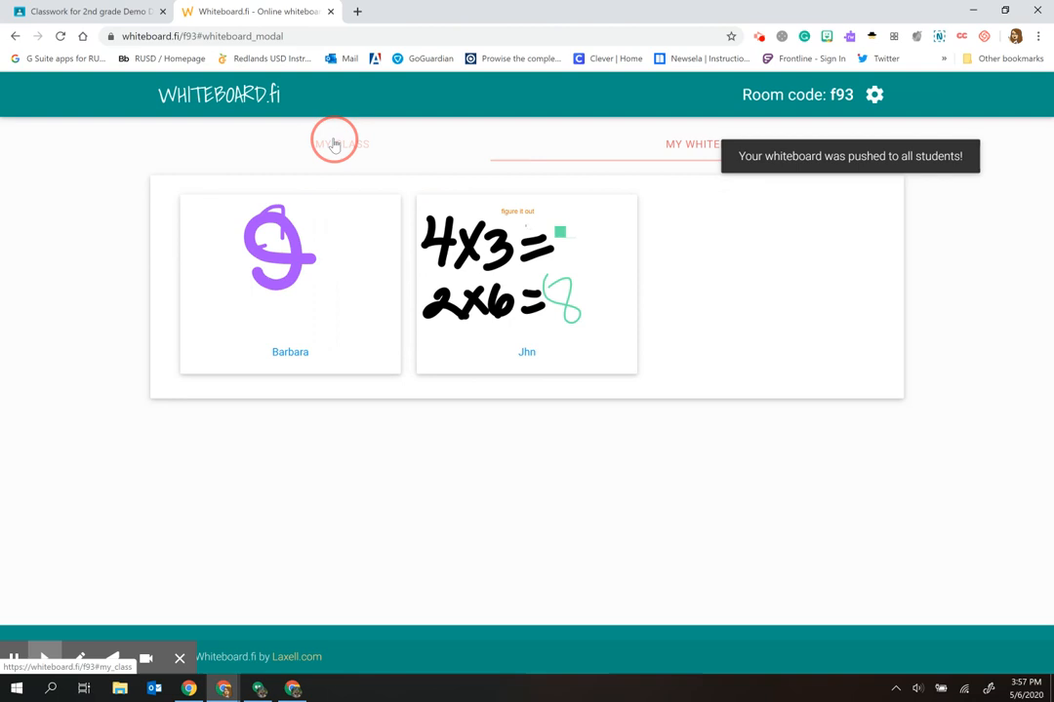
{"action": "left_click", "coordinate": [341, 144]}
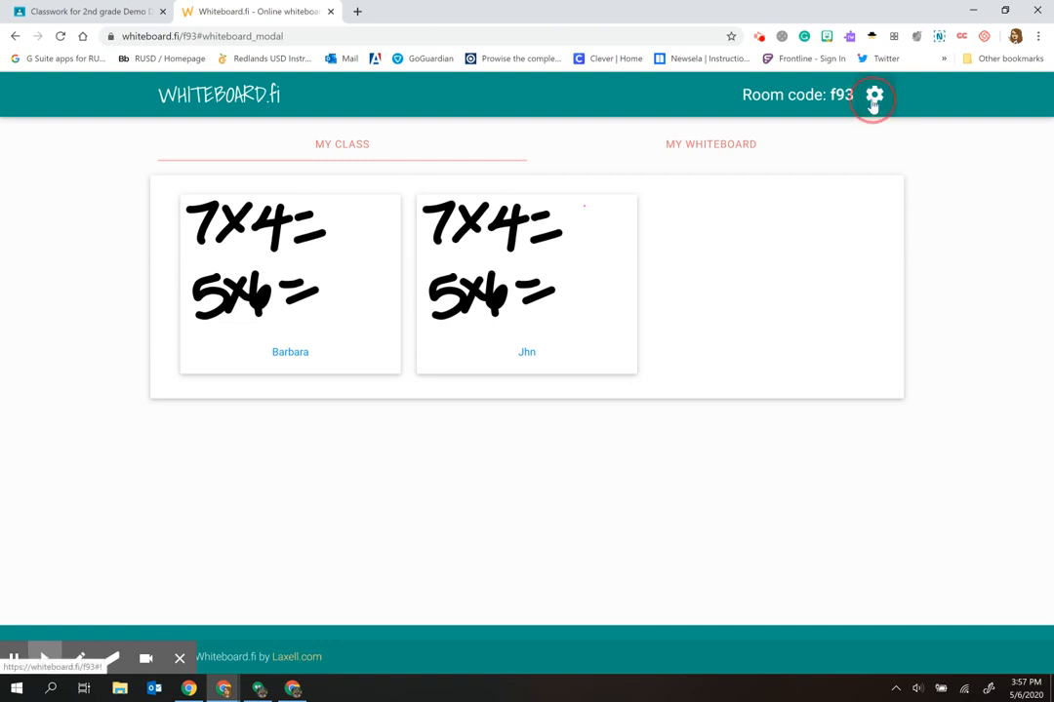
Step: Hide the student names and clear all student whiteboards from the gear menu
{"action": "left_click", "coordinate": [874, 93]}
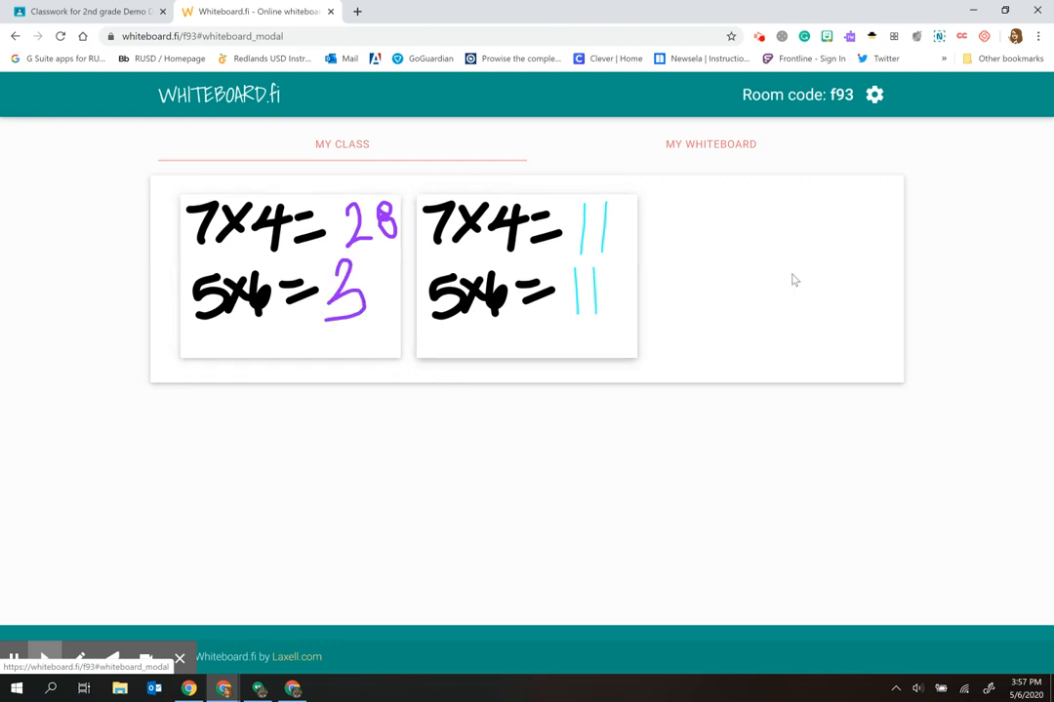
{"action": "left_click", "coordinate": [874, 93]}
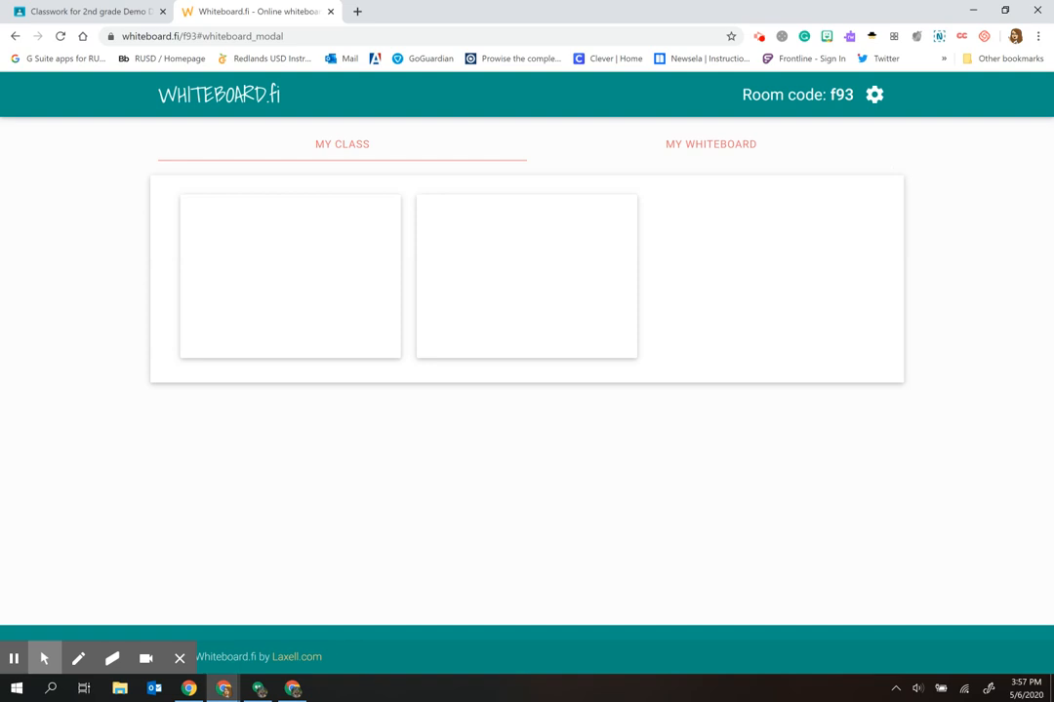
Step: Wipe the teacher's own whiteboard blank
{"action": "left_click", "coordinate": [710, 144]}
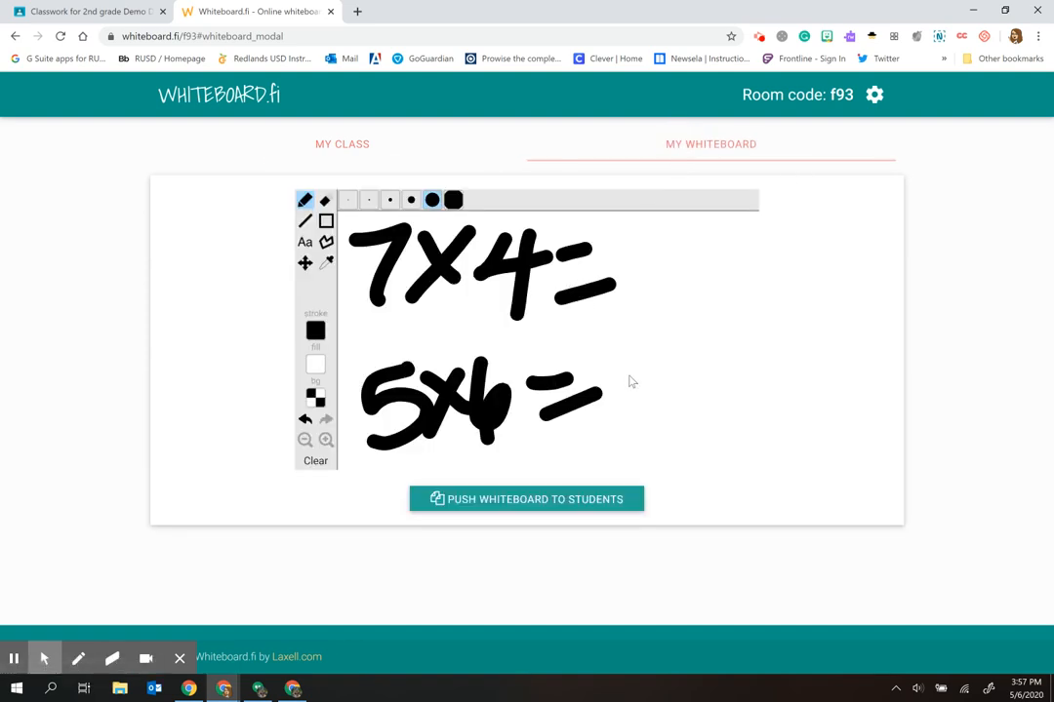
{"action": "left_click", "coordinate": [316, 461]}
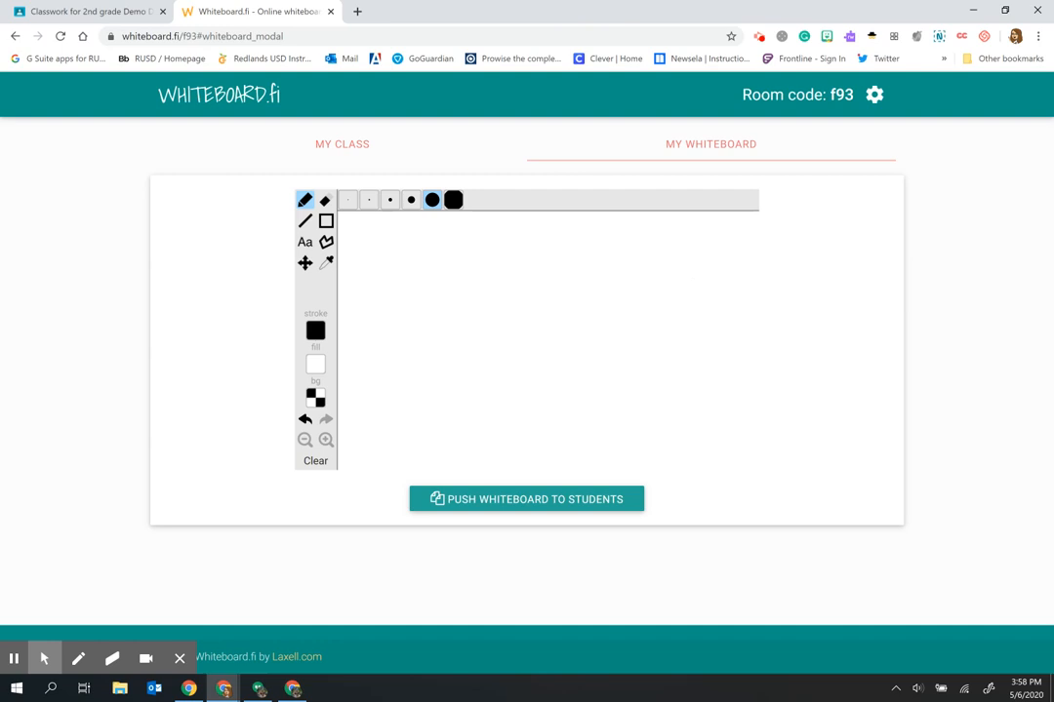
{"action": "mouse_move", "coordinate": [874, 94]}
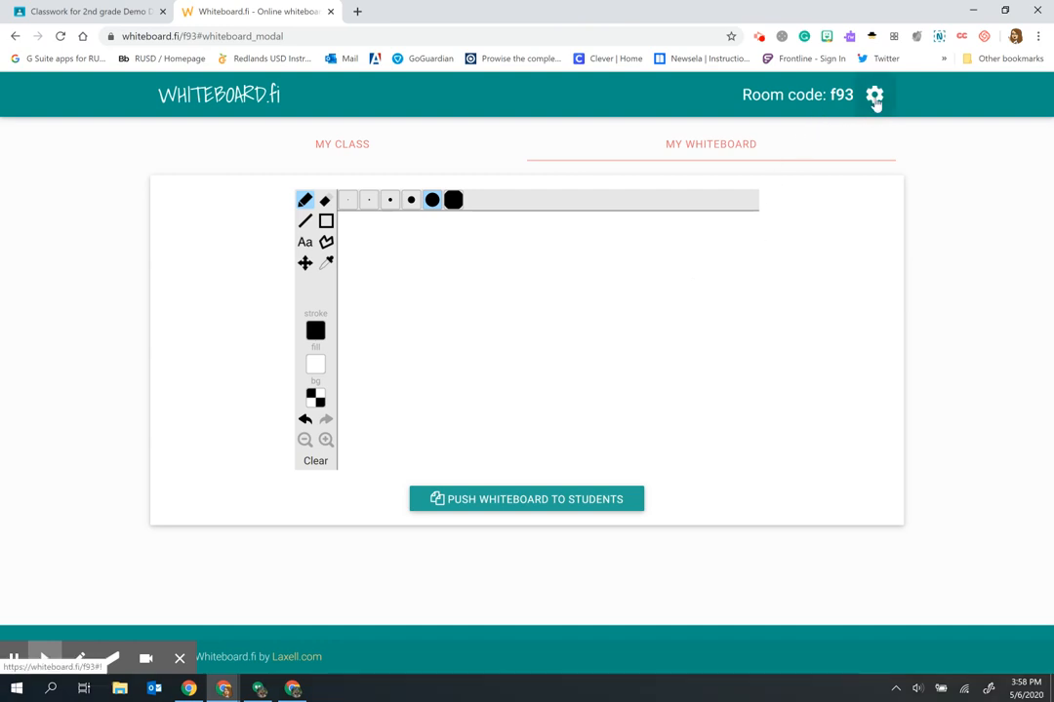
Step: Close the room so all whiteboards are erased and return to the start page
{"action": "left_click", "coordinate": [874, 94]}
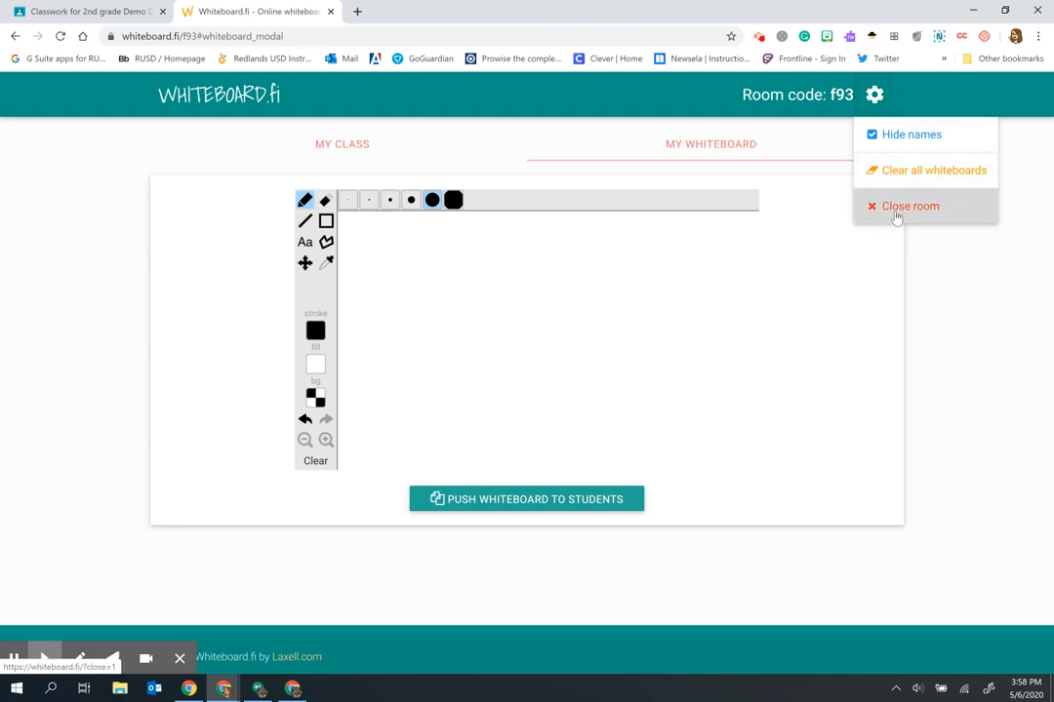
{"action": "left_click", "coordinate": [909, 207]}
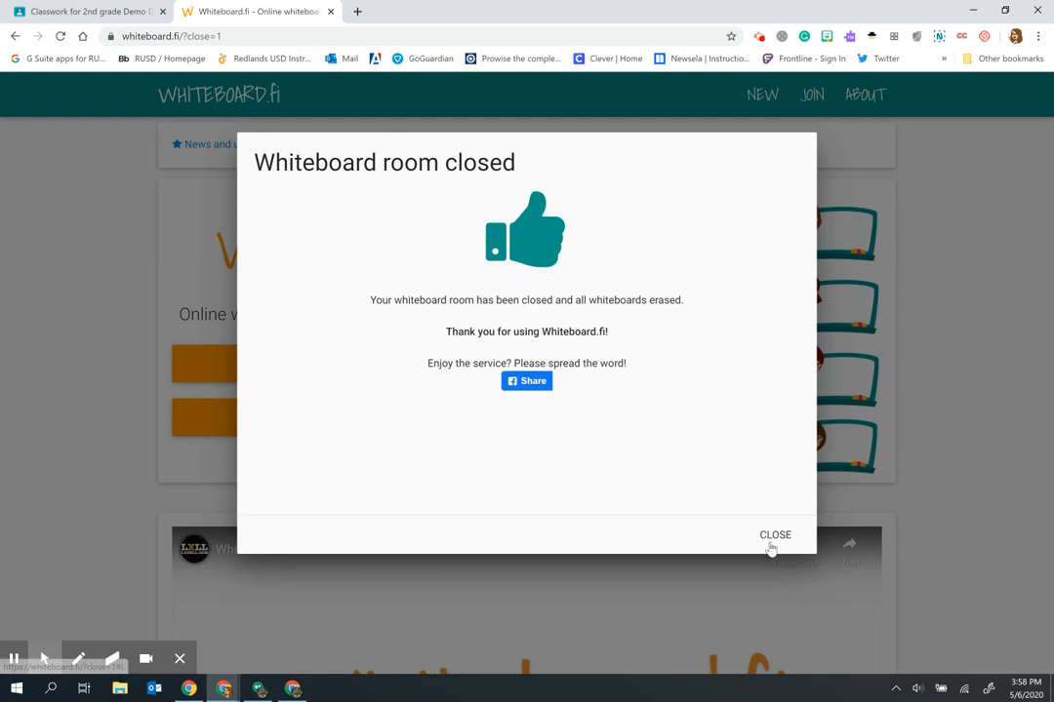
{"action": "left_click", "coordinate": [774, 535]}
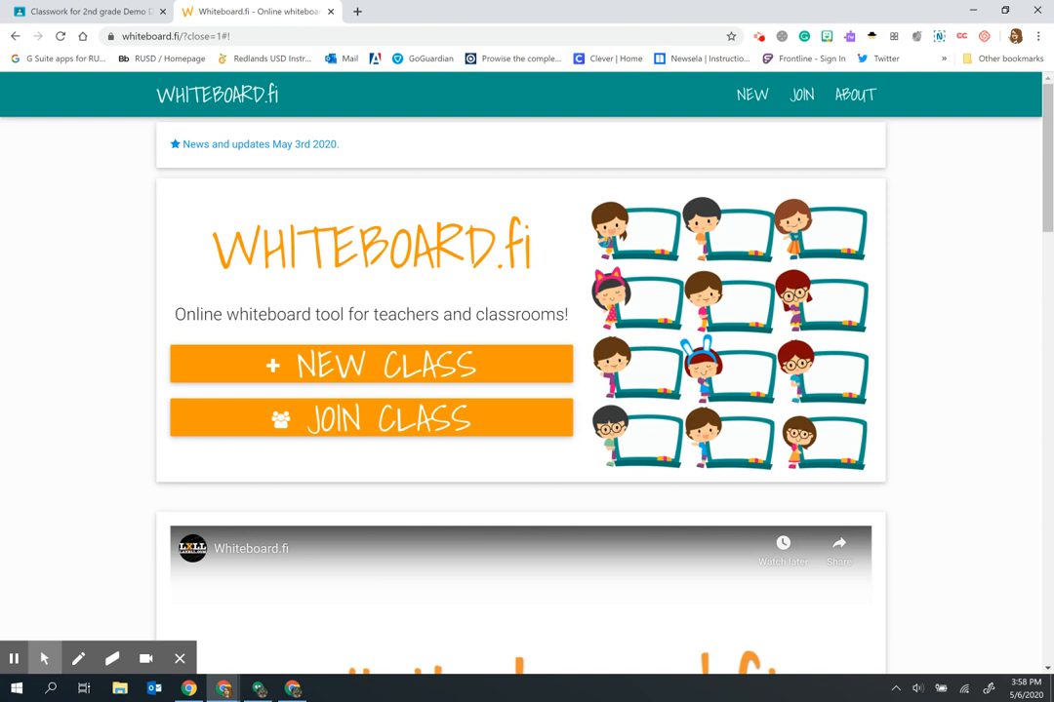
{"action": "mouse_move", "coordinate": [329, 368]}
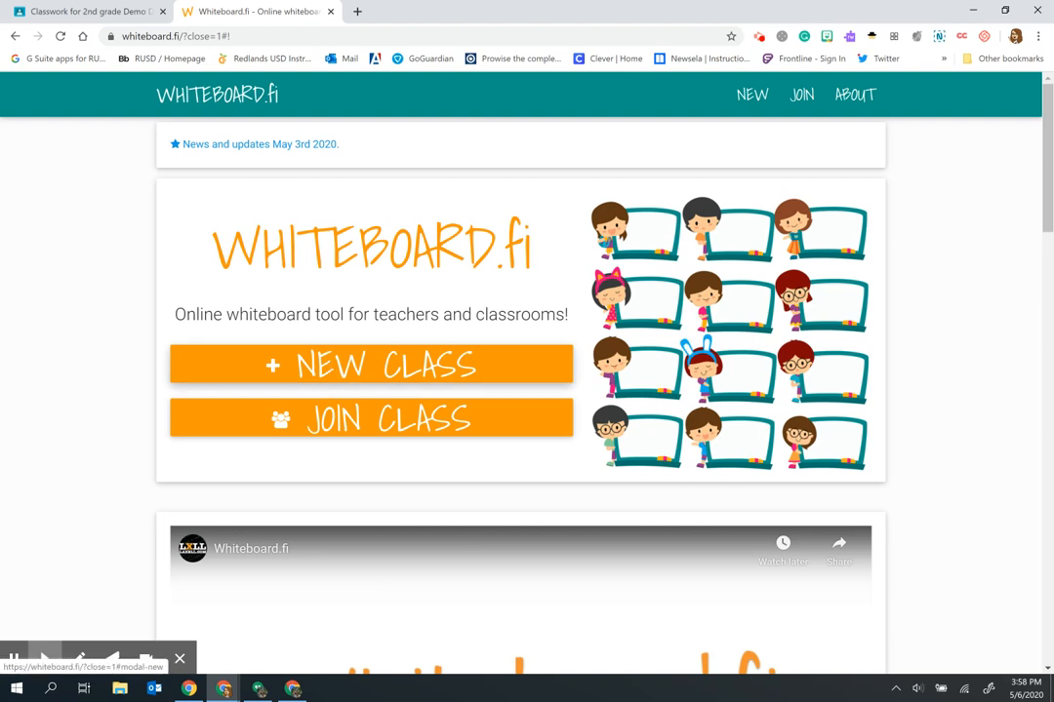
Step: Create a new class named 'Howes 3rd grade' with join link whiteboard.fi/p7k
{"action": "left_click", "coordinate": [370, 365]}
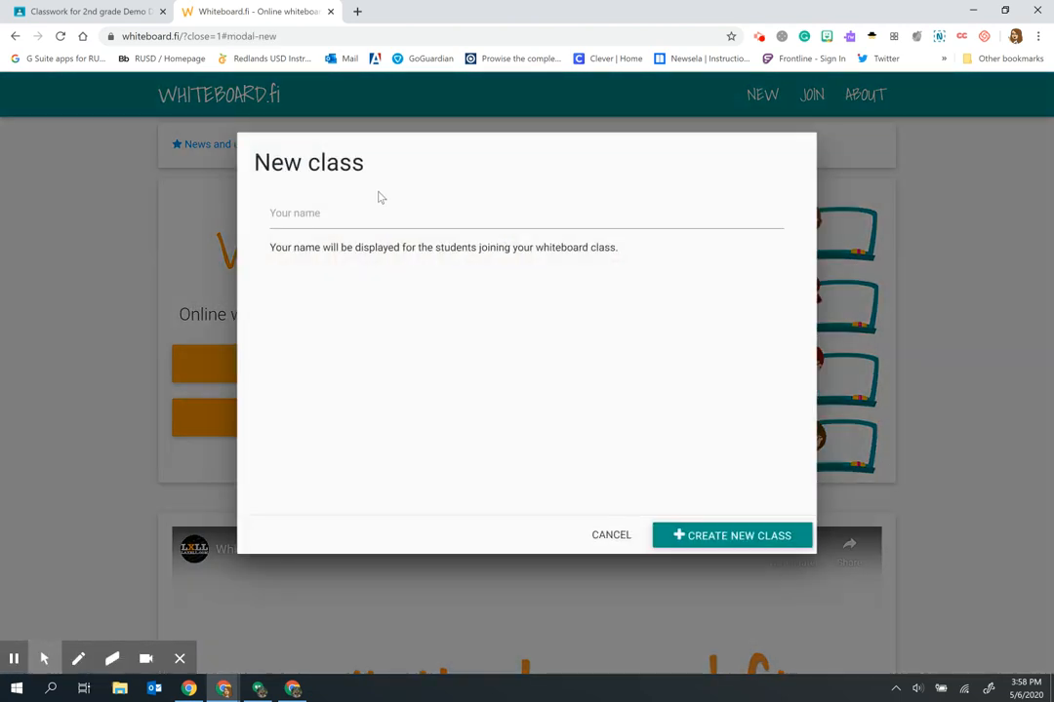
{"action": "type", "text": "Howes 3rd grade"}
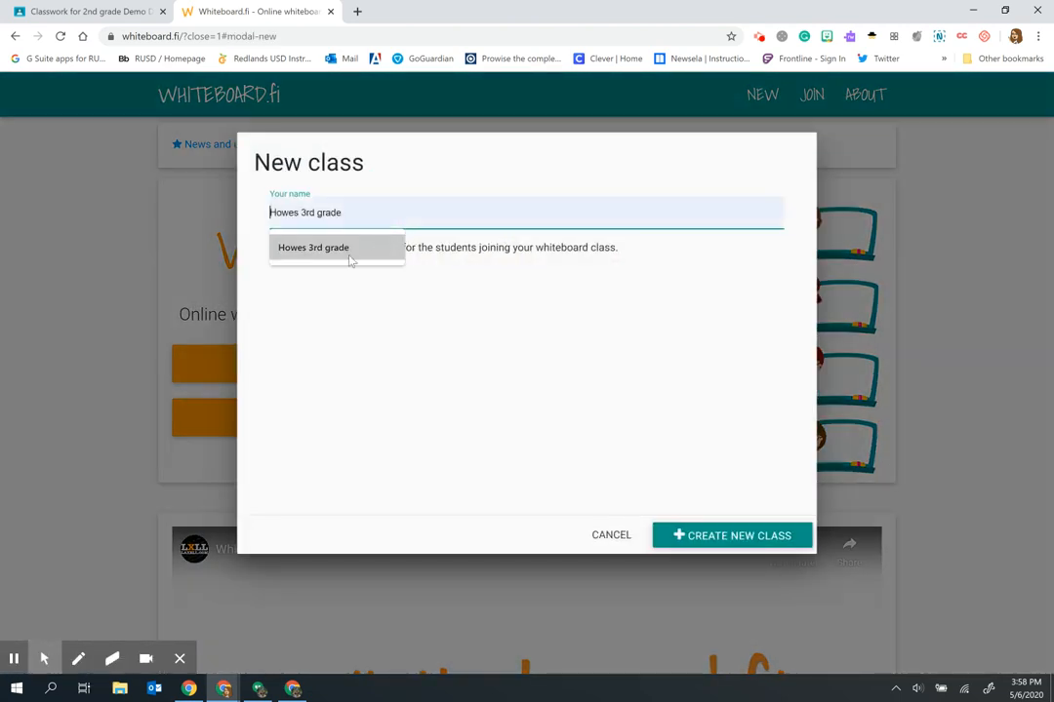
{"action": "left_click", "coordinate": [730, 534]}
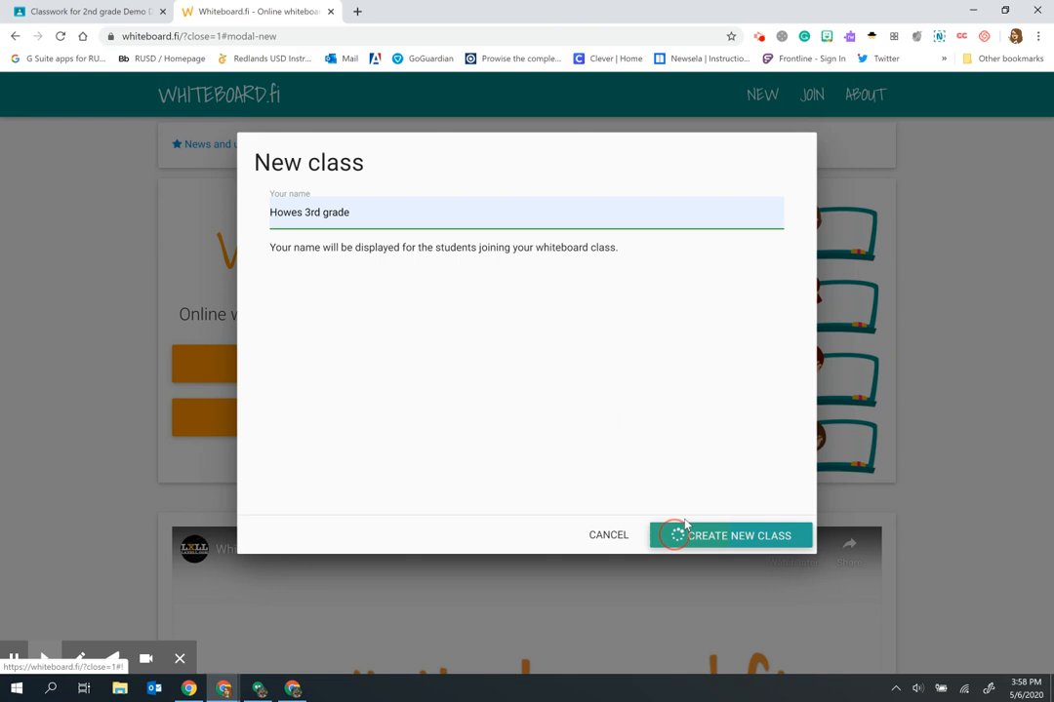
{"action": "left_click", "coordinate": [731, 535]}
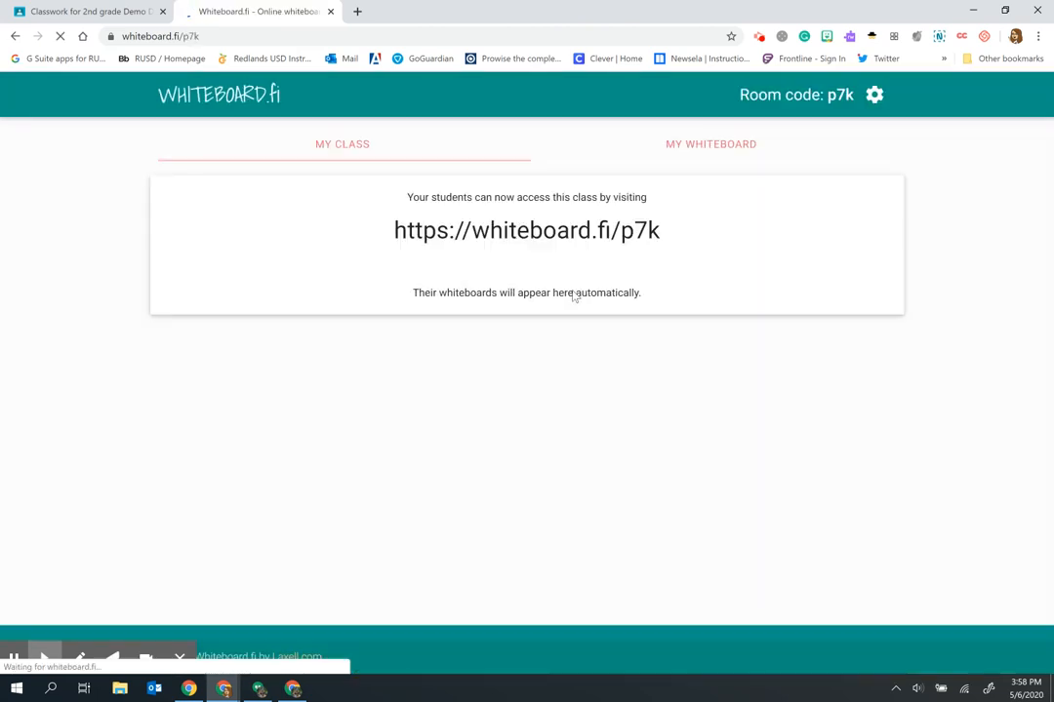